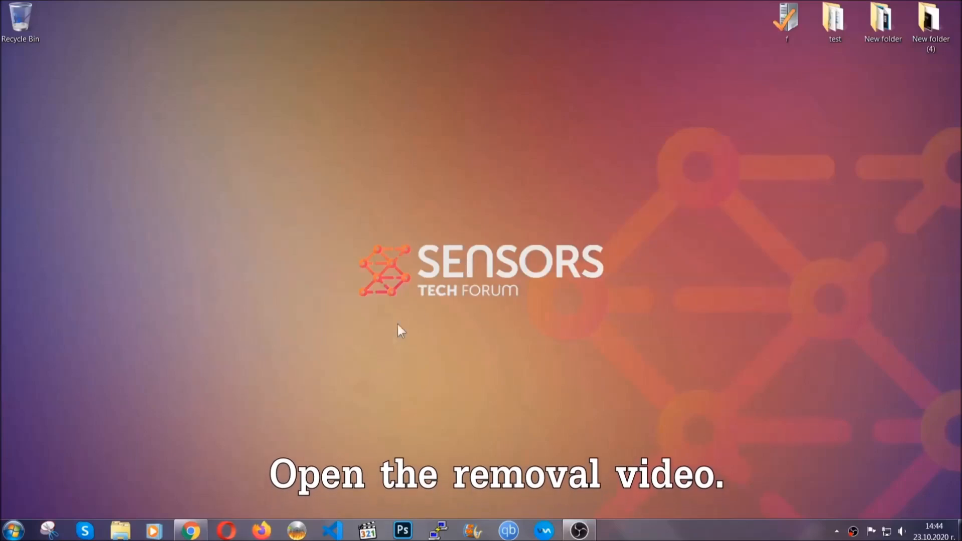
- Download the SpyHunter installer from the SensorsTechForum article linked under the removal video
{"action": "left_click", "coordinate": [191, 529]}
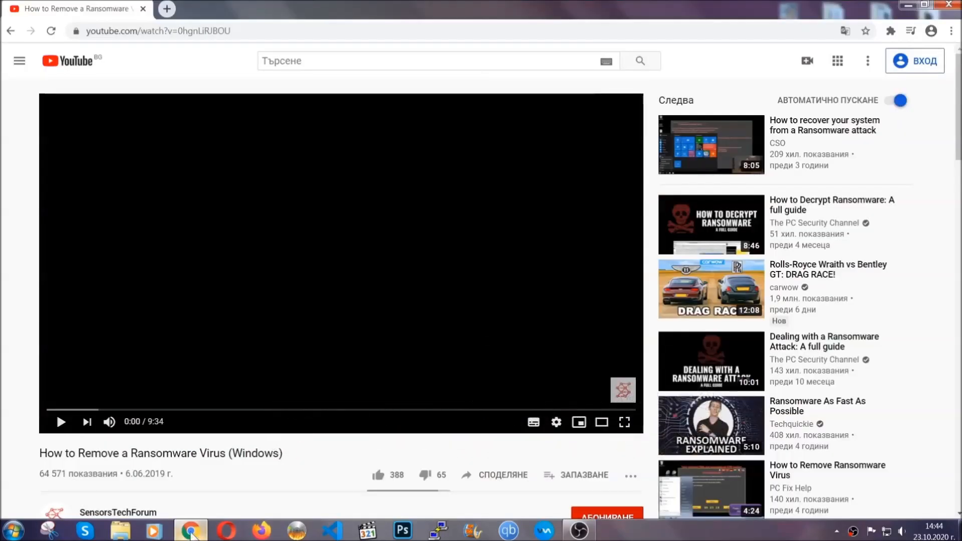
{"action": "scroll", "scroll_direction": "down", "scroll_amount": 3}
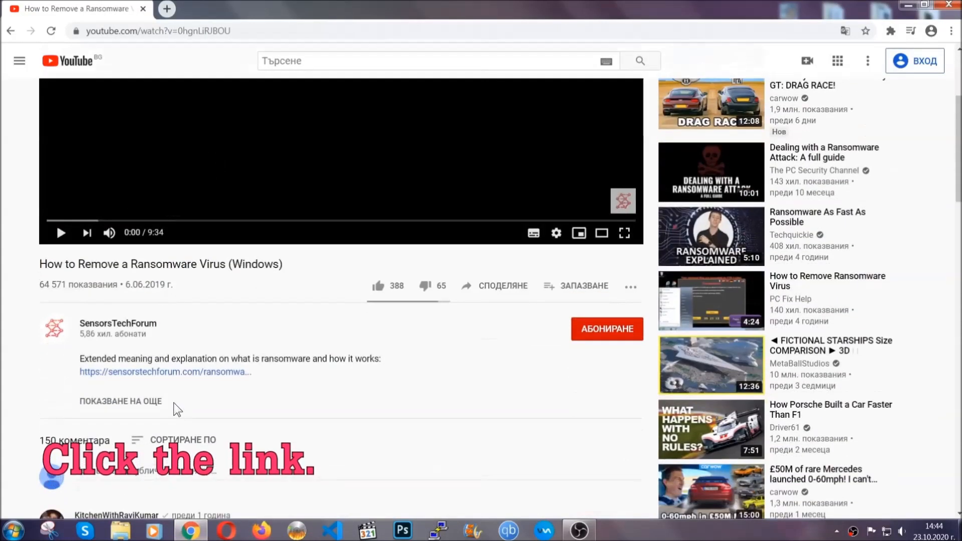
{"action": "left_click", "coordinate": [163, 371]}
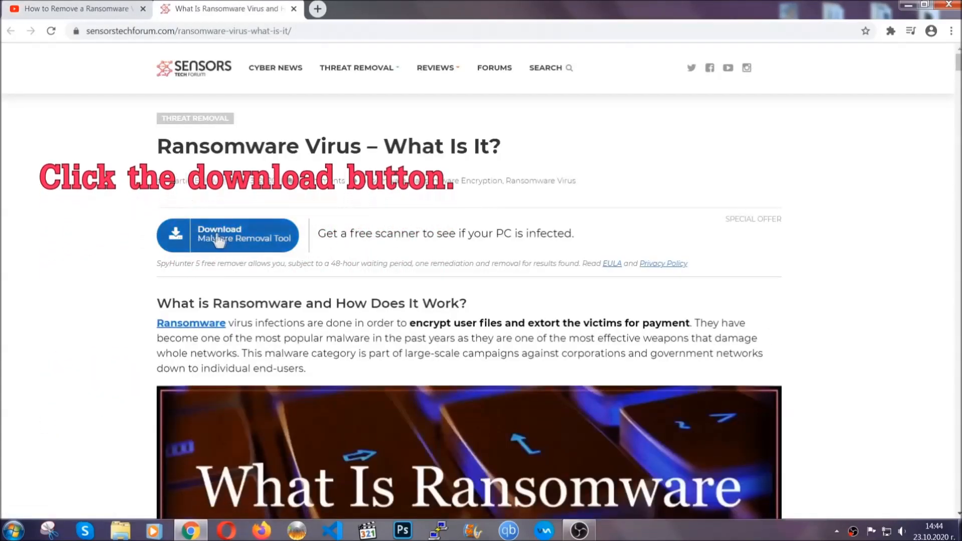
{"action": "left_click", "coordinate": [228, 234]}
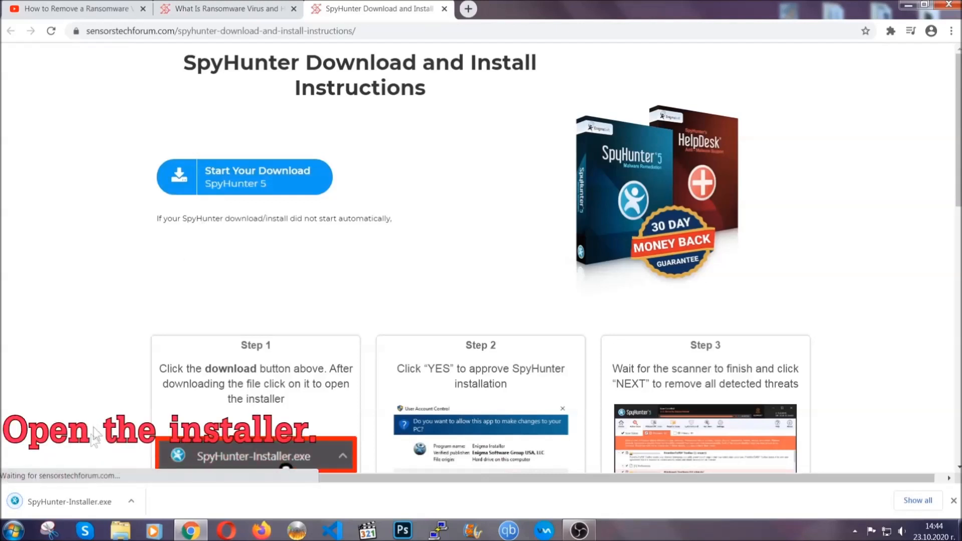
{"action": "mouse_move", "coordinate": [67, 501]}
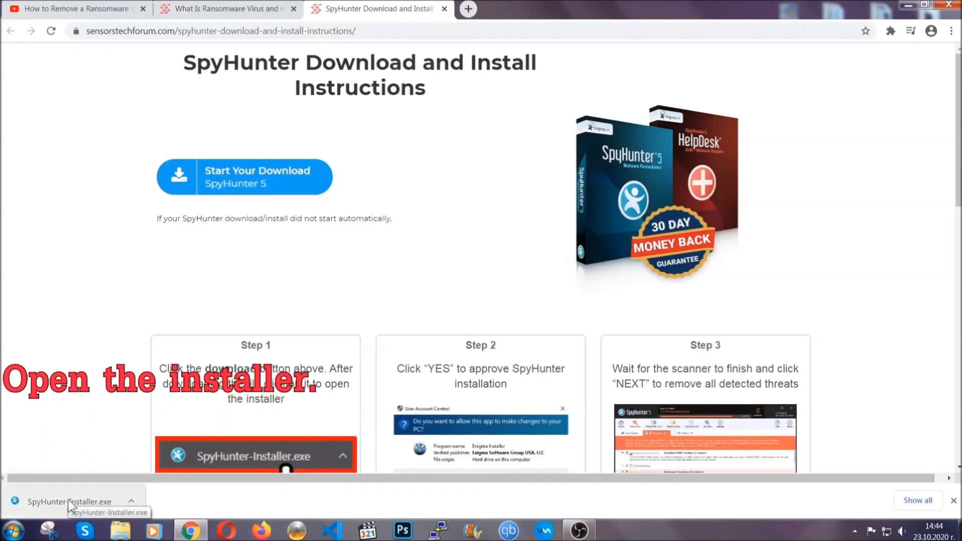
- Launch SpyHunter-Installer.exe, allow it to run and choose English as the language
{"action": "left_click", "coordinate": [70, 501]}
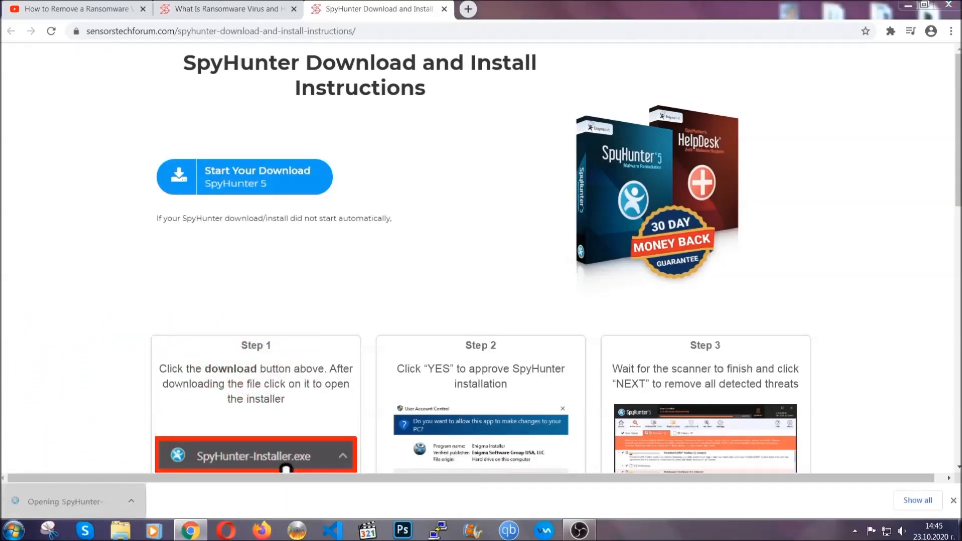
{"action": "left_click", "coordinate": [256, 456]}
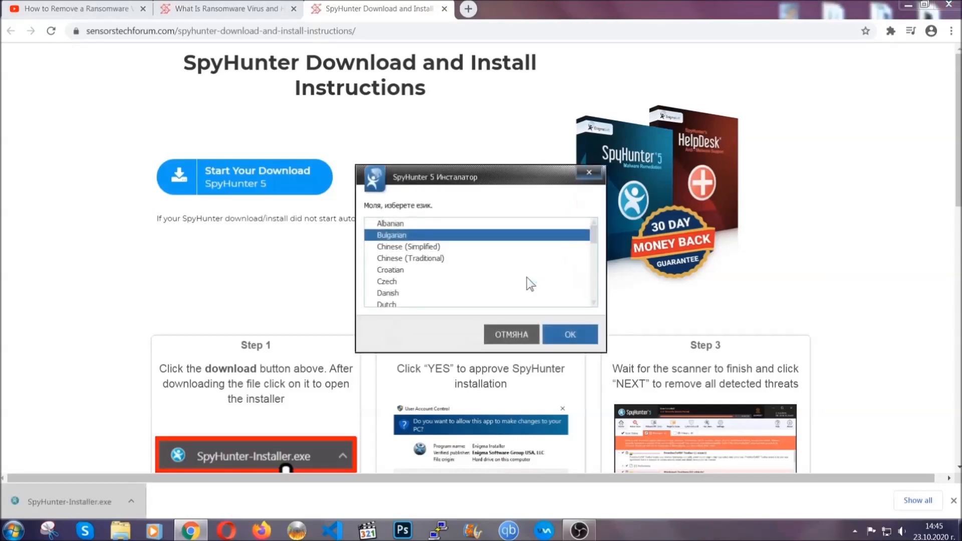
{"action": "scroll", "scroll_direction": "down", "scroll_amount": 3}
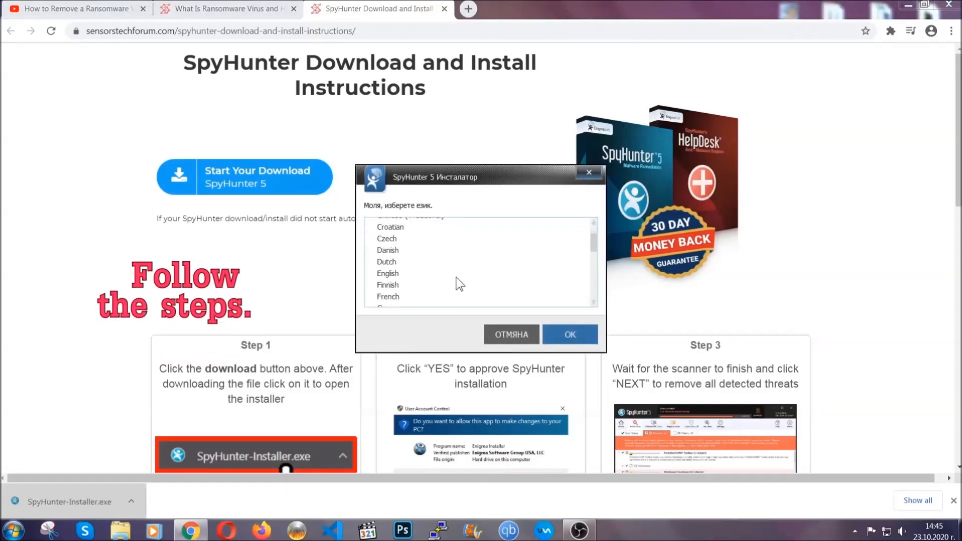
{"action": "left_click", "coordinate": [386, 272]}
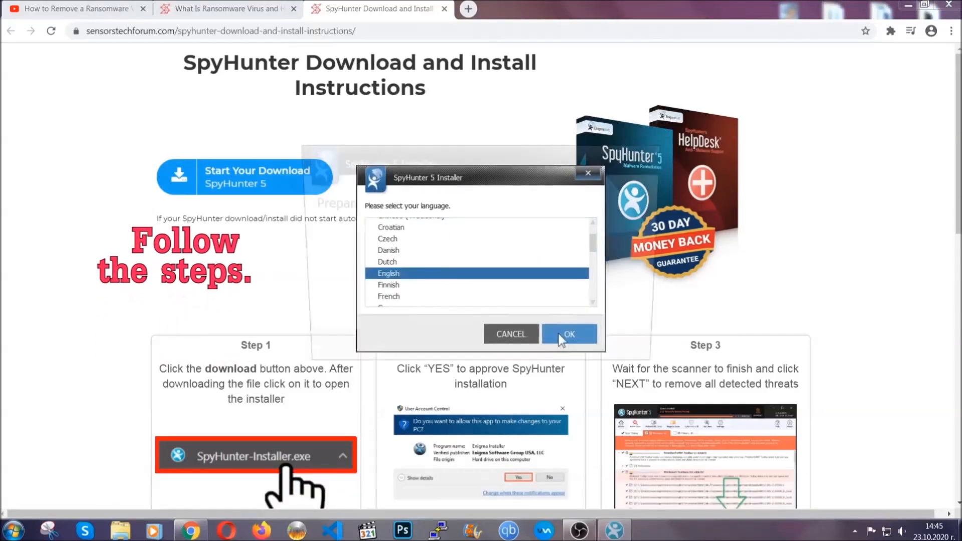
{"action": "left_click", "coordinate": [567, 333]}
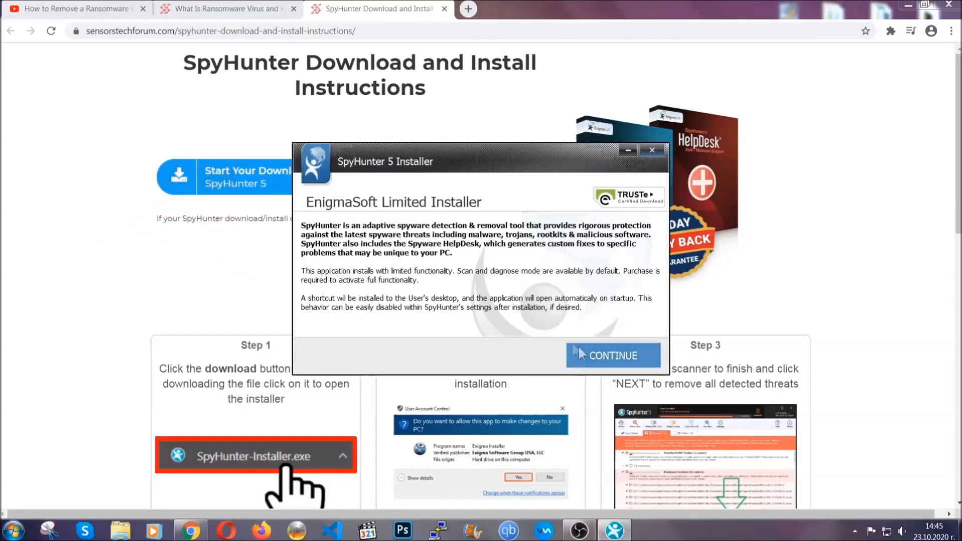
- Accept the EULA, install SpyHunter 5 and finish the completed setup
{"action": "left_click", "coordinate": [611, 354]}
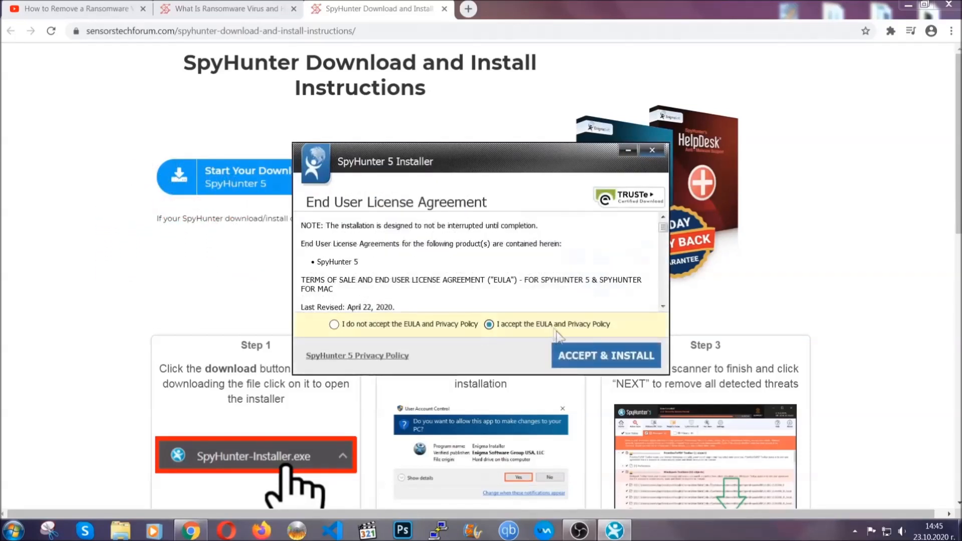
{"action": "left_click", "coordinate": [606, 355]}
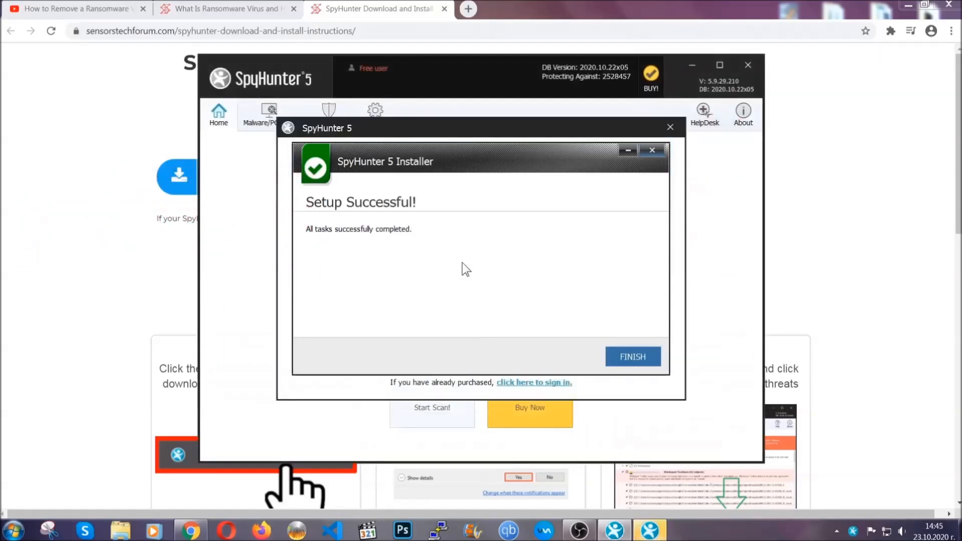
{"action": "left_click", "coordinate": [633, 357]}
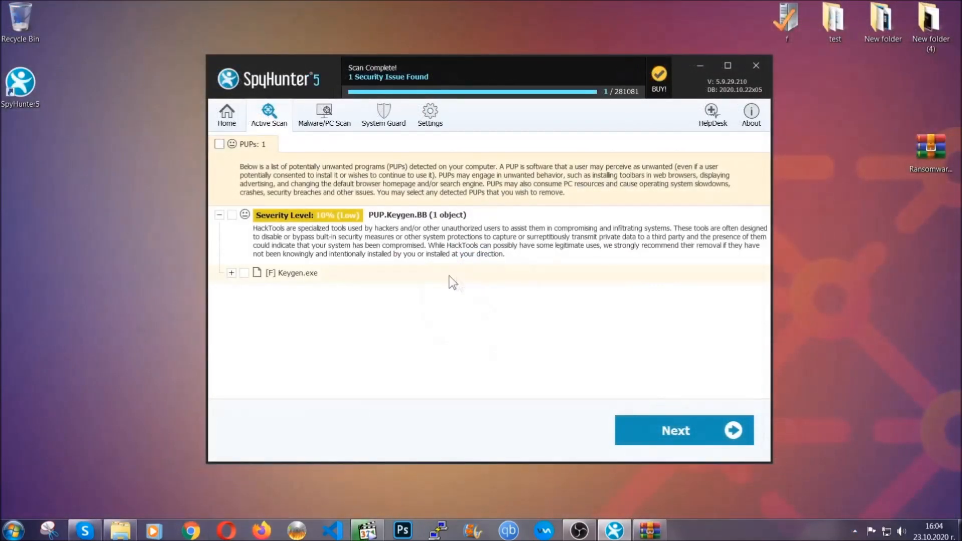
- Select all detected PUPs including Keygen.exe and remove them
{"action": "left_click", "coordinate": [219, 143]}
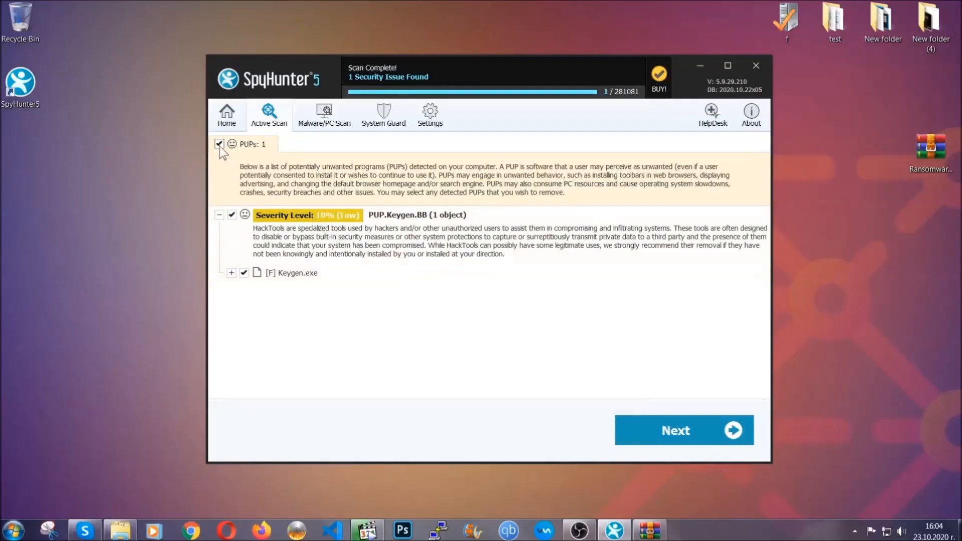
{"action": "mouse_move", "coordinate": [683, 430]}
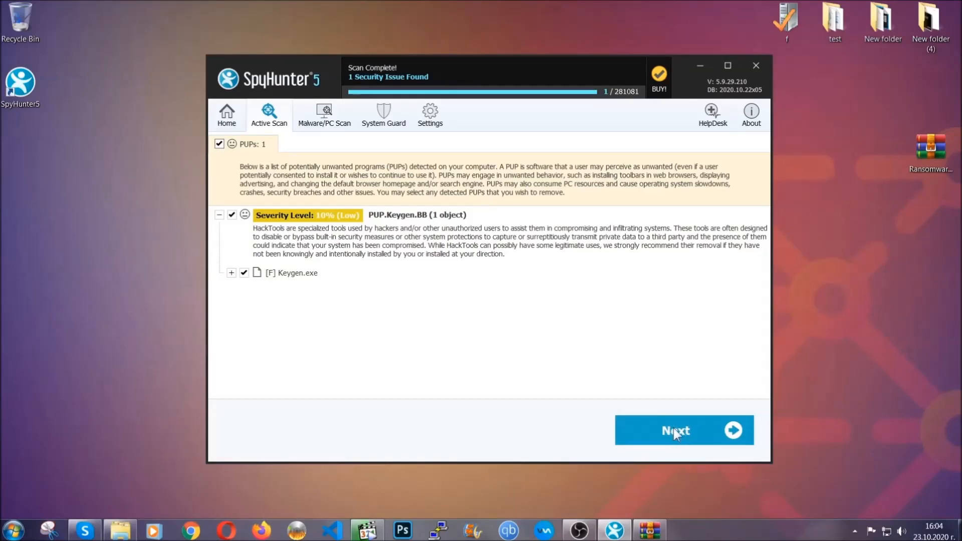
{"action": "left_click", "coordinate": [756, 66]}
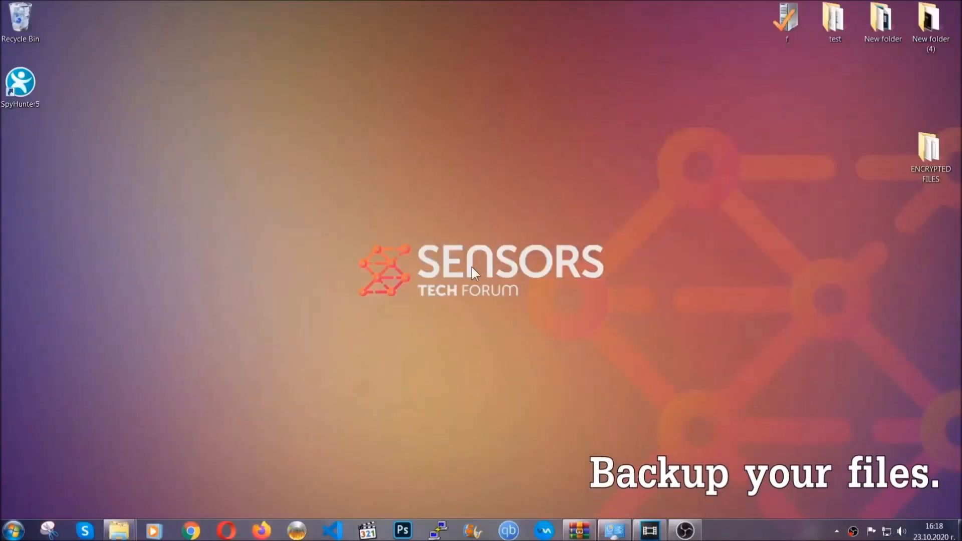
- Copy all six encrypted .efji files from the ENCRYPTED FILES folder
{"action": "left_click", "coordinate": [931, 153]}
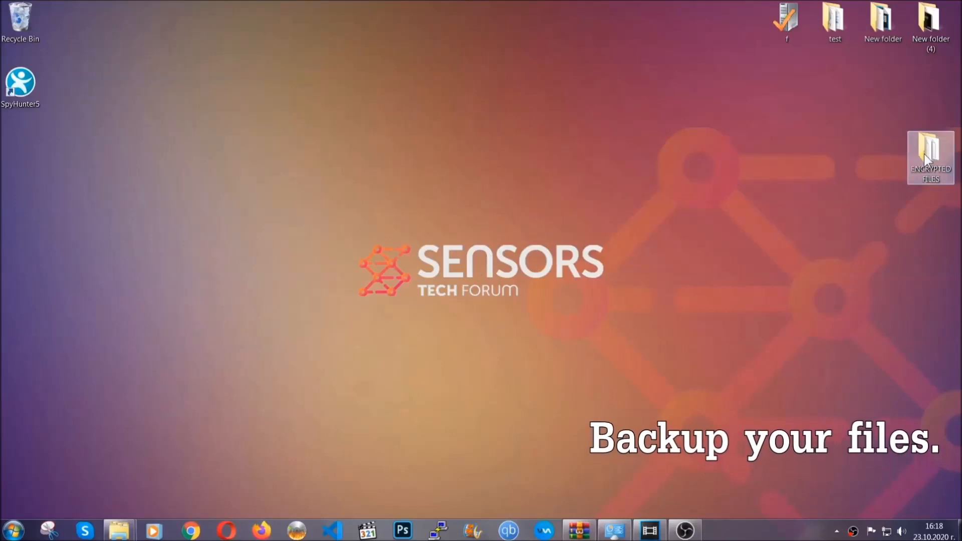
{"action": "double_click", "coordinate": [930, 156]}
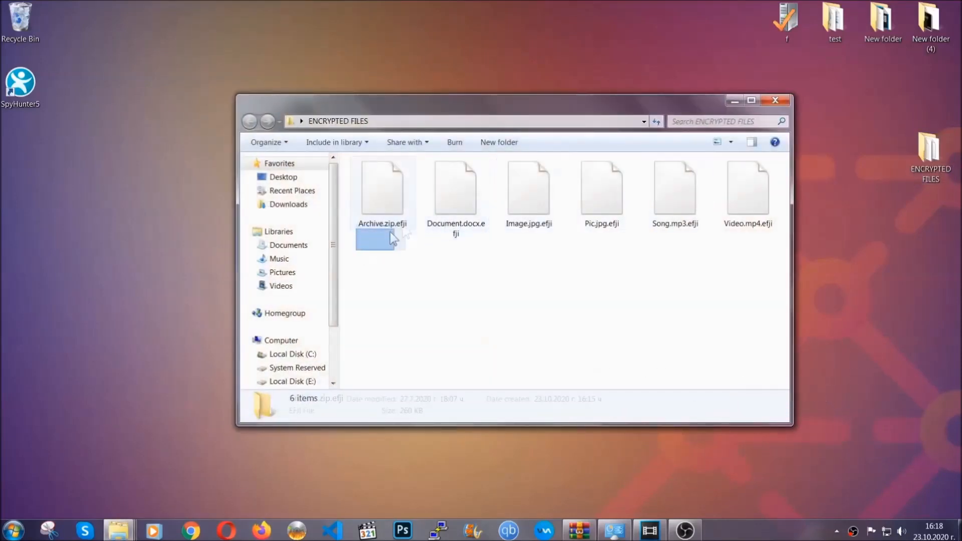
{"action": "right_click", "coordinate": [747, 193]}
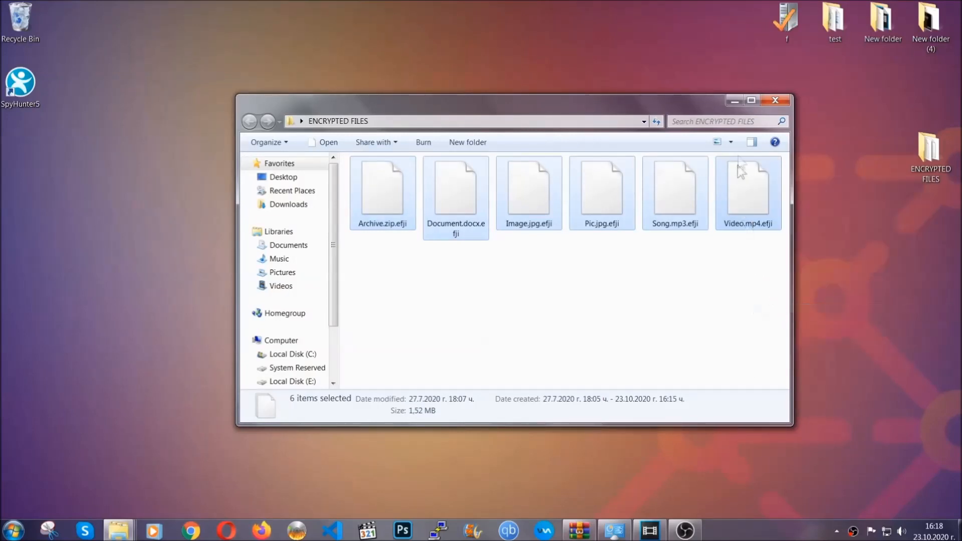
{"action": "left_click", "coordinate": [775, 100]}
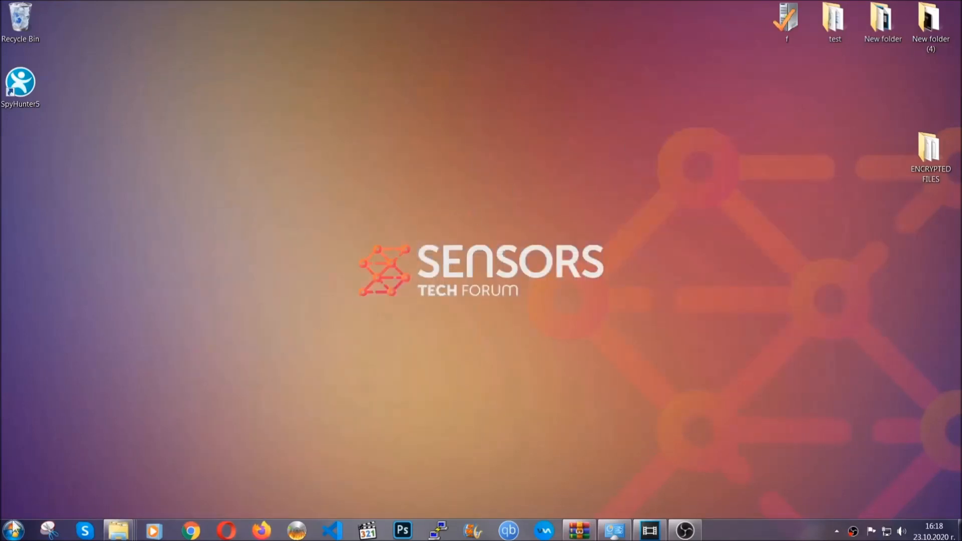
{"action": "mouse_move", "coordinate": [187, 381]}
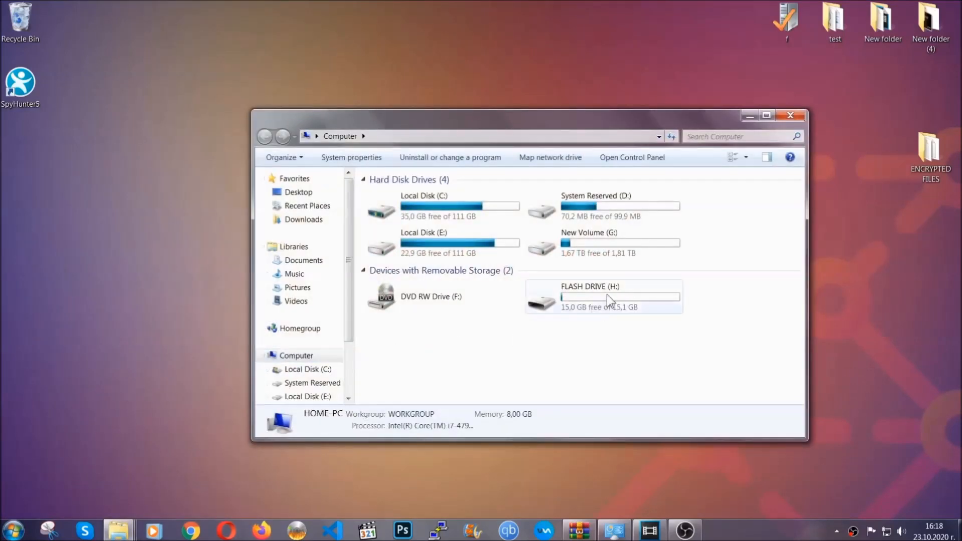
- Paste the copied files onto FLASH DRIVE (H:) and close Explorer
{"action": "double_click", "coordinate": [603, 296]}
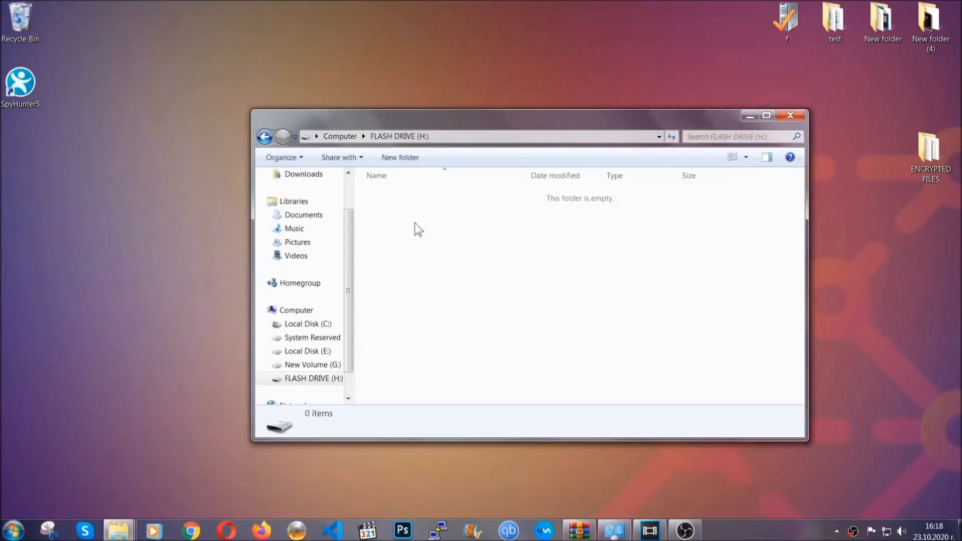
{"action": "right_click", "coordinate": [417, 229]}
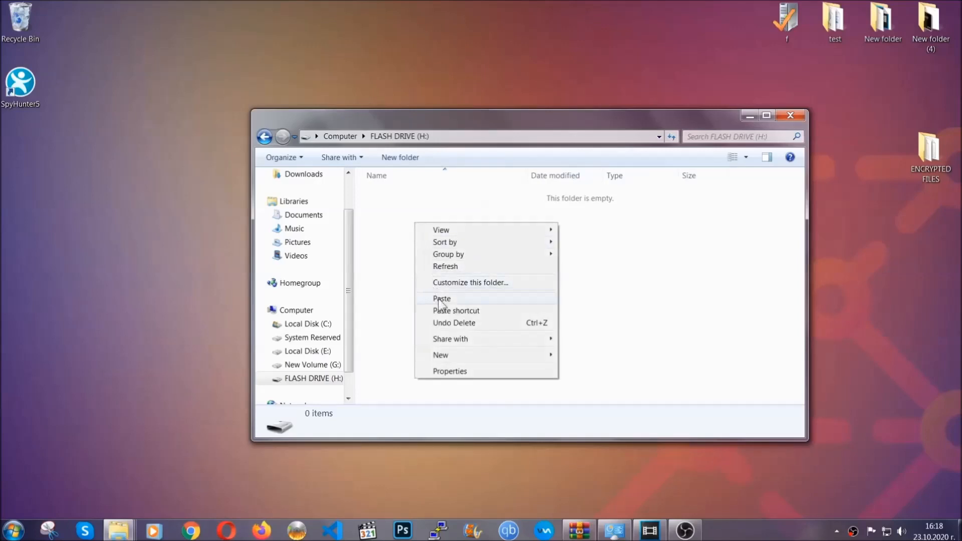
{"action": "left_click", "coordinate": [441, 298]}
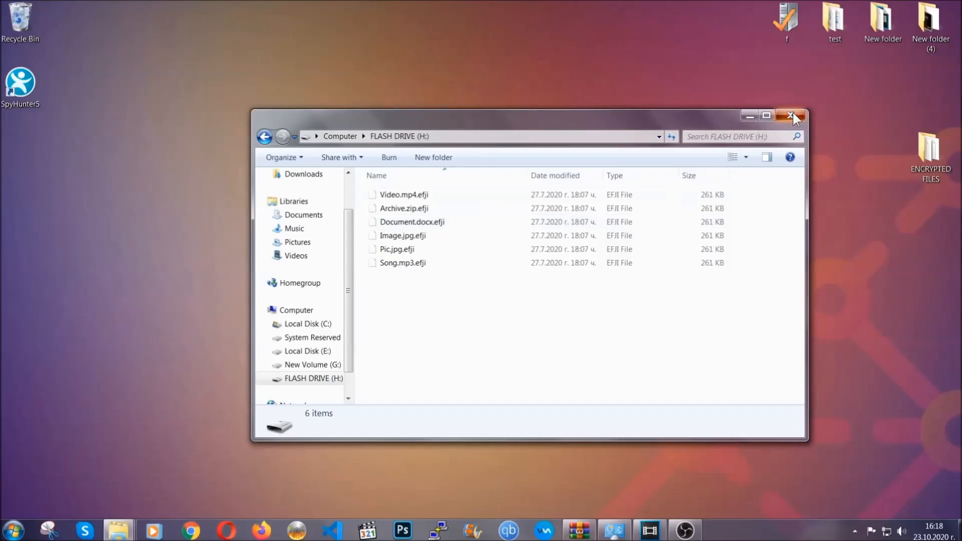
{"action": "left_click", "coordinate": [792, 116]}
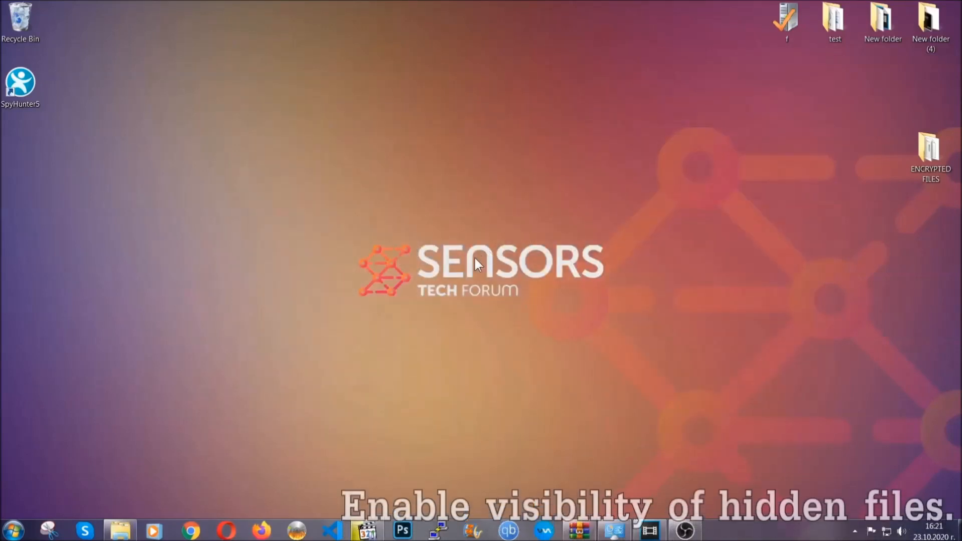
{"action": "mouse_move", "coordinate": [67, 475]}
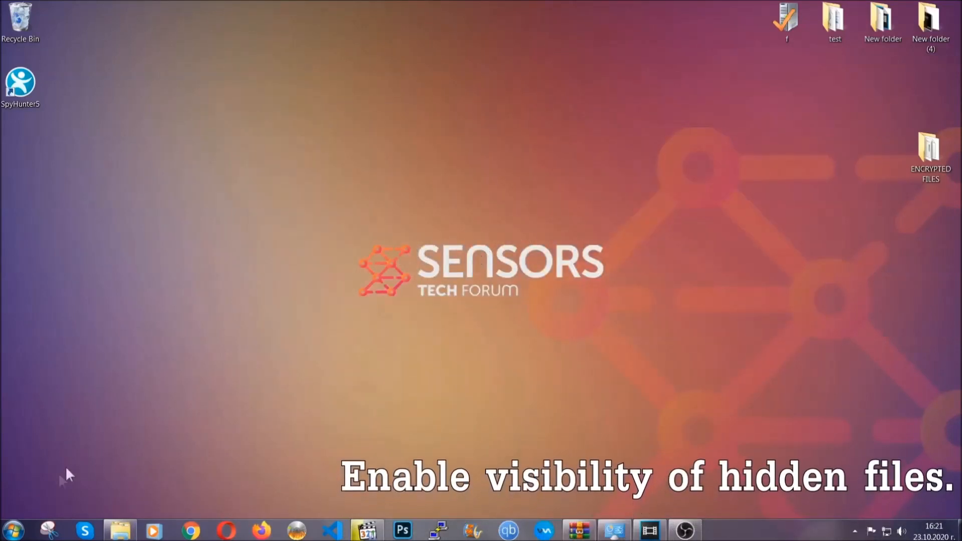
- Find the 'show hidden files and folders' setting through Start menu search
{"action": "left_click", "coordinate": [12, 529]}
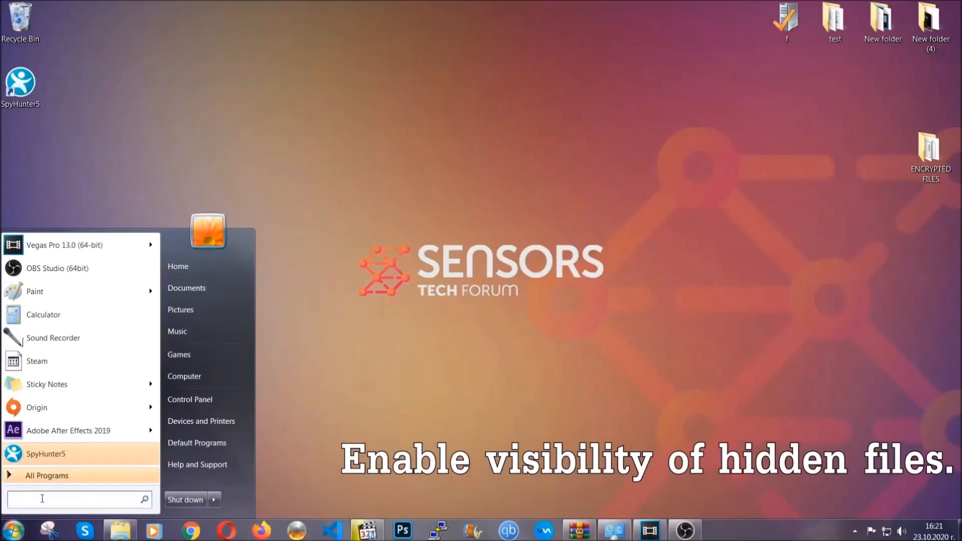
{"action": "type", "text": "s"}
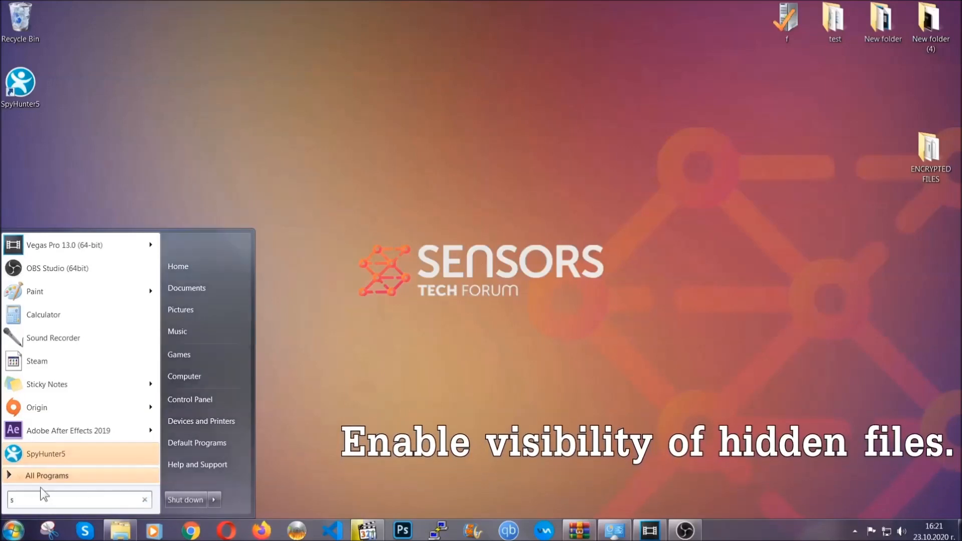
{"action": "type", "text": "how"}
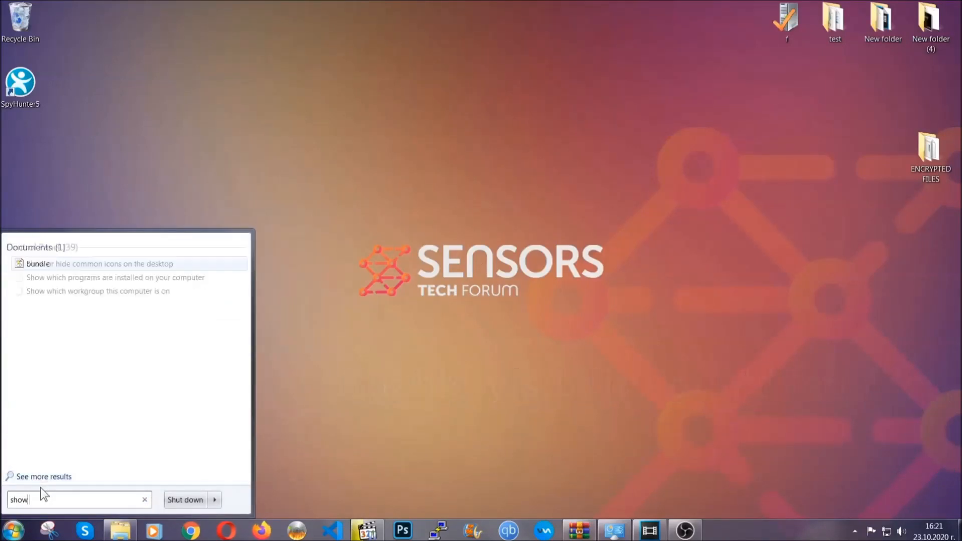
{"action": "type", "text": "hidden files"}
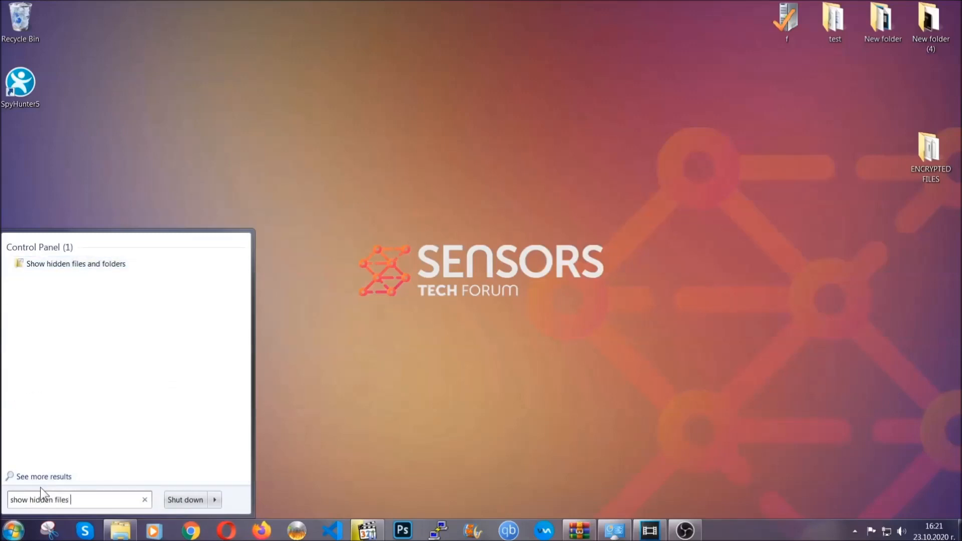
{"action": "type", "text": "and folders"}
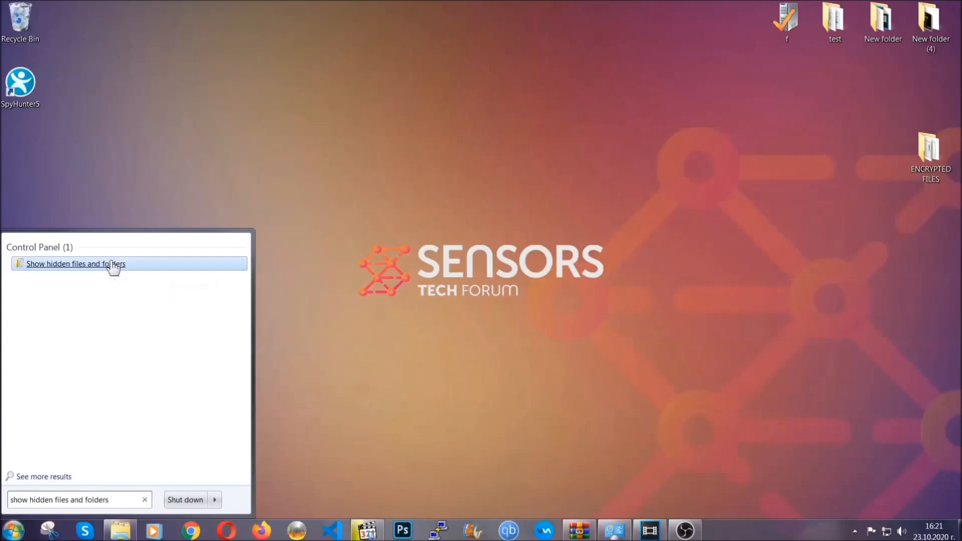
{"action": "left_click", "coordinate": [75, 264]}
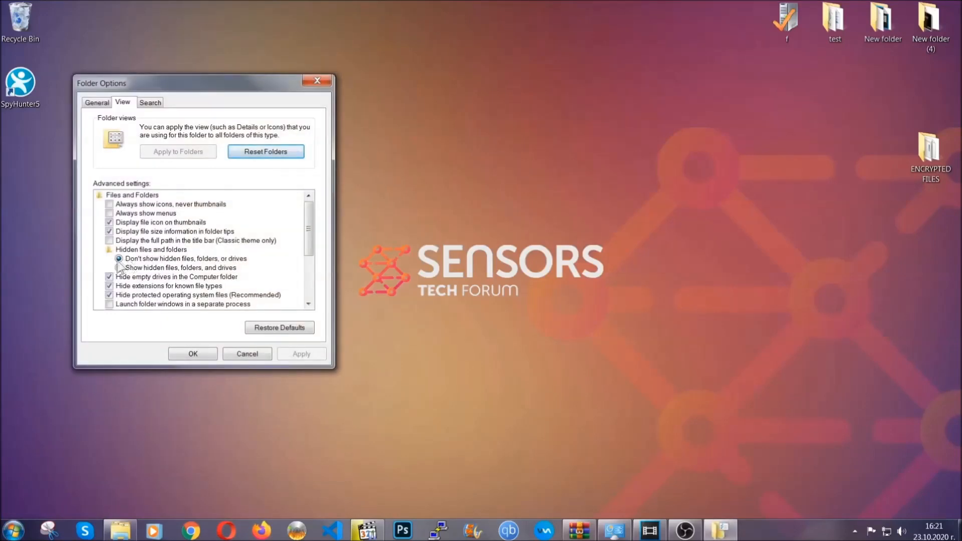
- Apply 'Show hidden files, folders, and drives' in Folder Options and confirm
{"action": "left_click", "coordinate": [119, 268]}
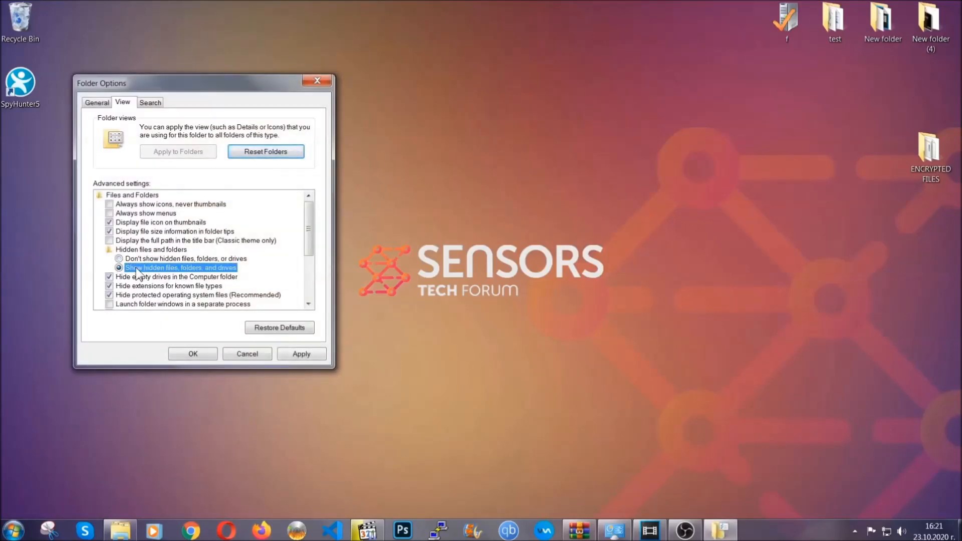
{"action": "left_click", "coordinate": [301, 354]}
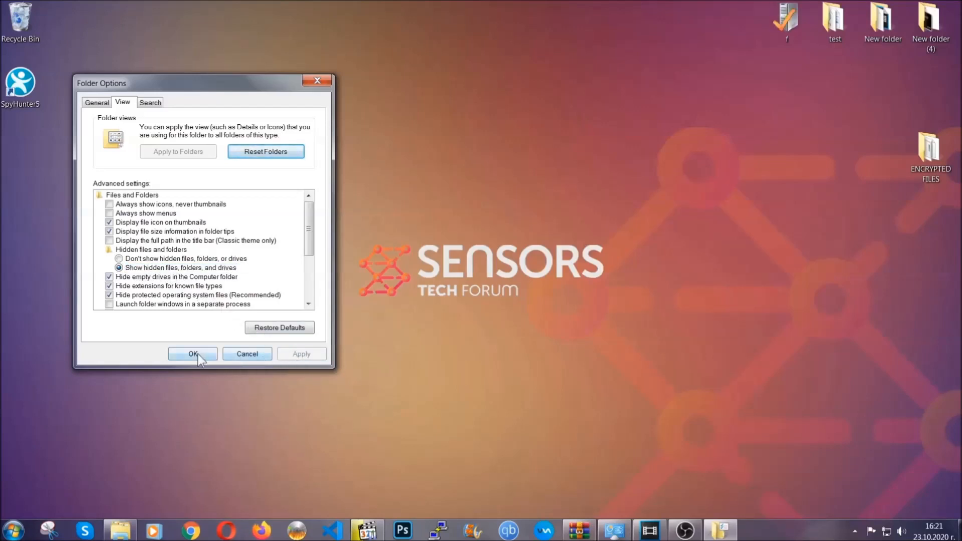
{"action": "left_click", "coordinate": [193, 354]}
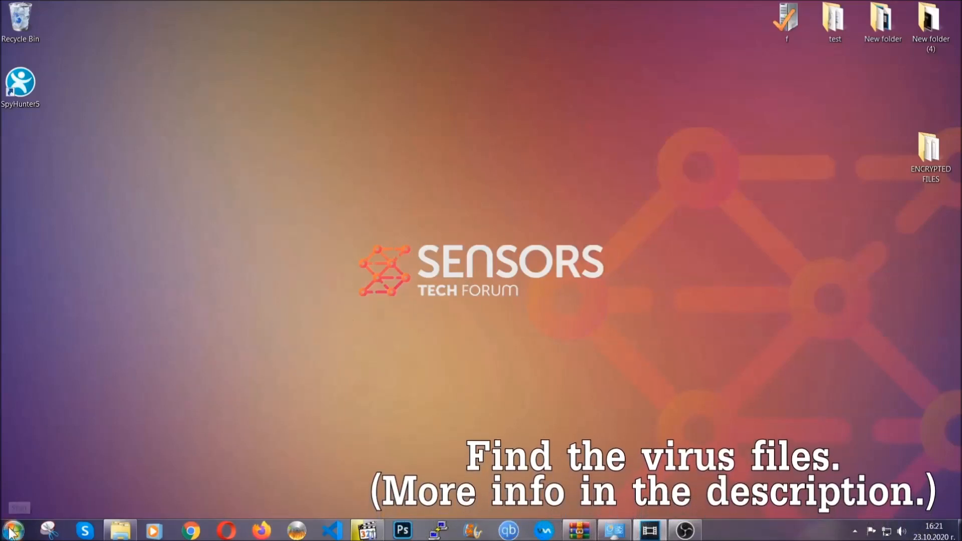
- Search the whole computer for 'fileextension:exe Example Virus Name'
{"action": "left_click", "coordinate": [9, 529]}
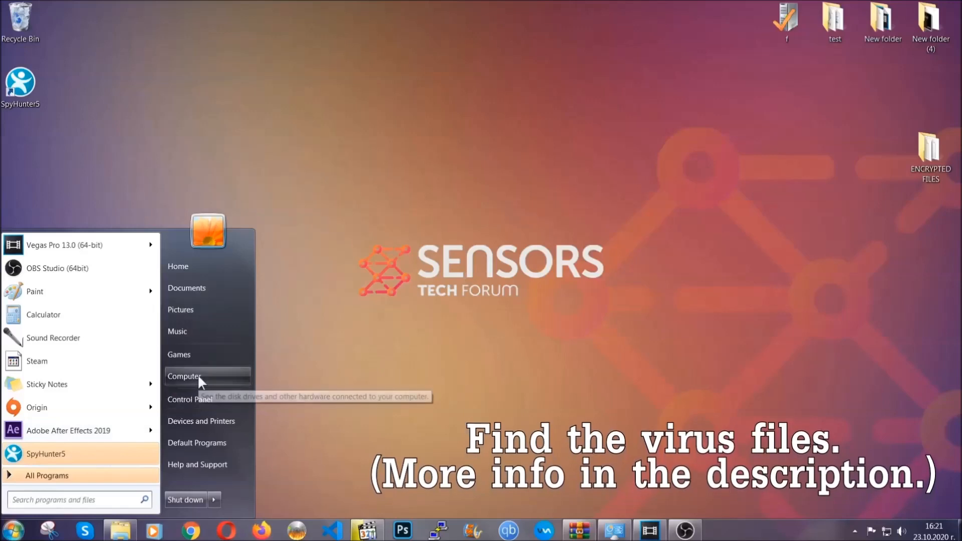
{"action": "left_click", "coordinate": [184, 376]}
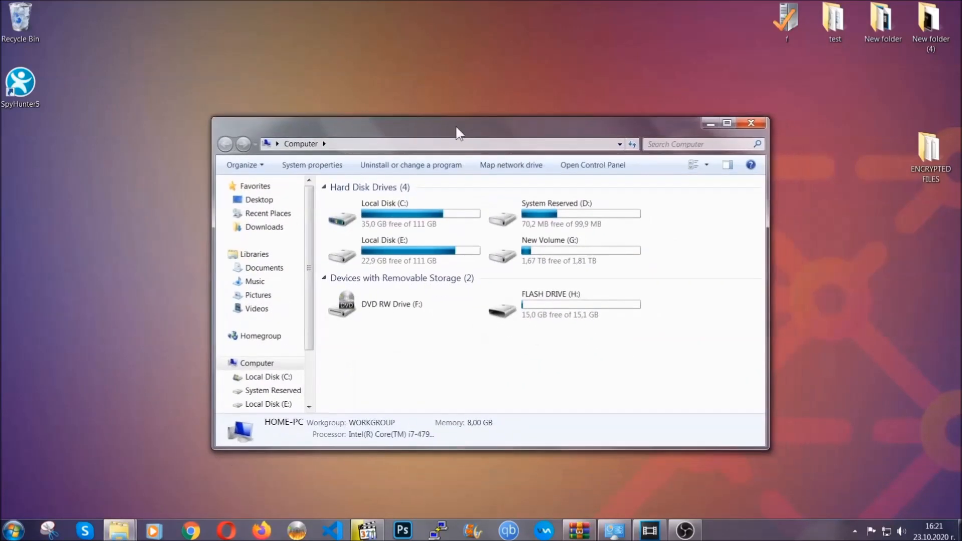
{"action": "left_click", "coordinate": [700, 144]}
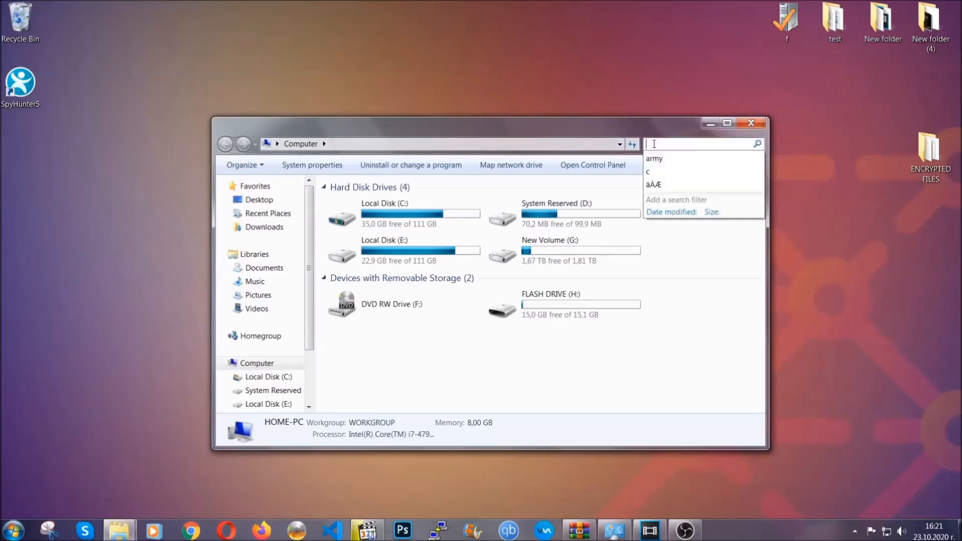
{"action": "type", "text": "fileextension"}
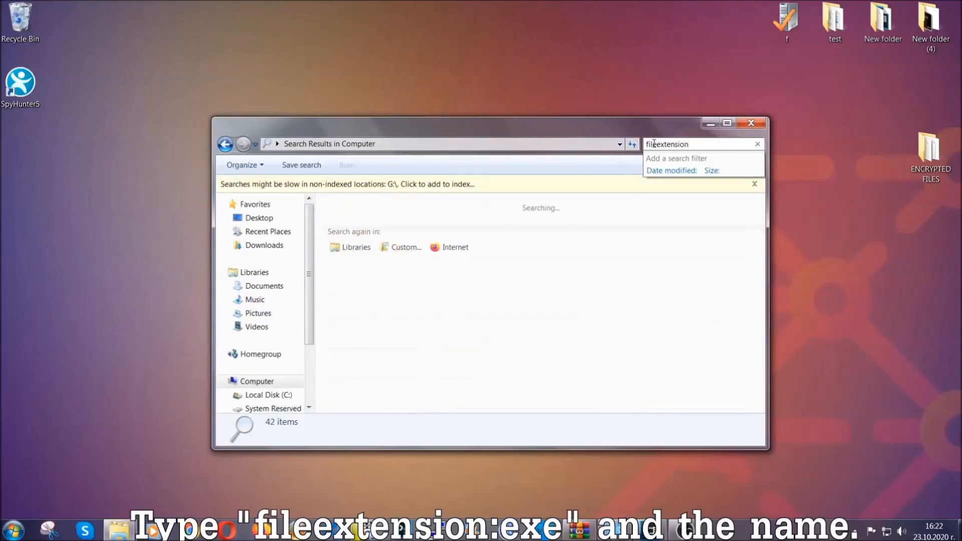
{"action": "type", "text": ":exe E"}
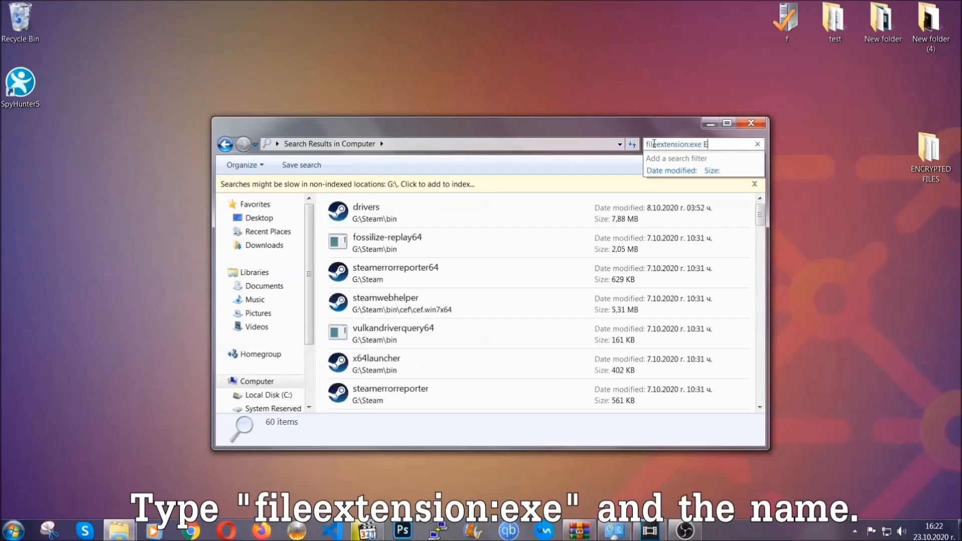
{"action": "type", "text": "xample Virus Name"}
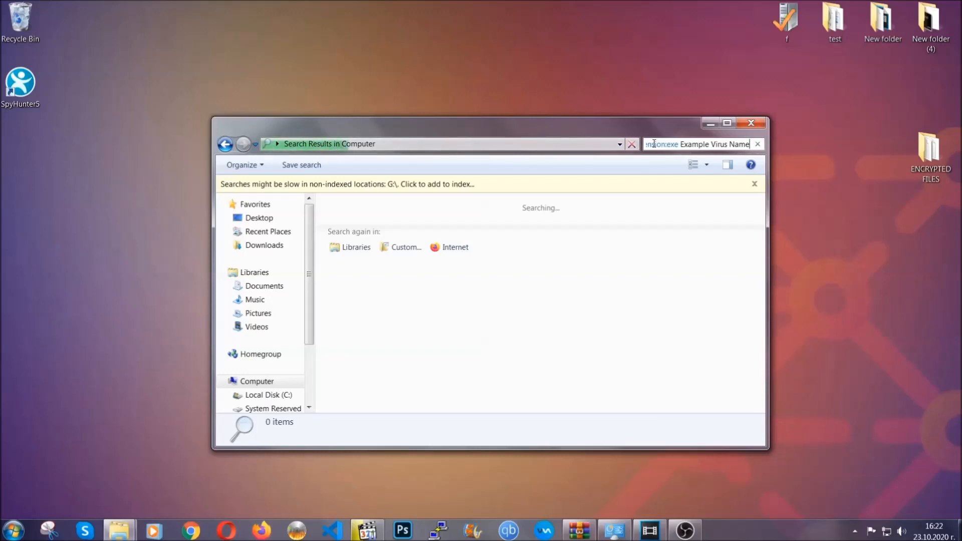
{"action": "mouse_move", "coordinate": [368, 150]}
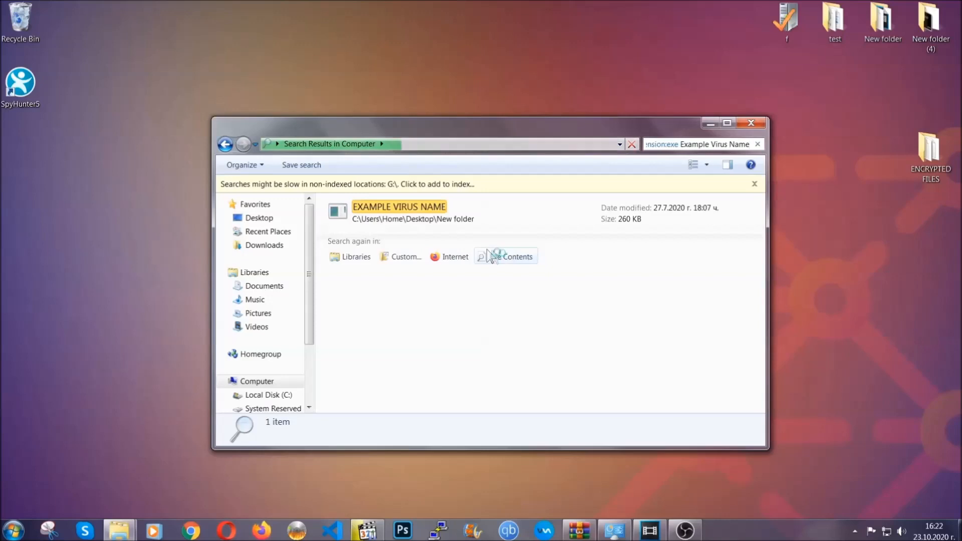
- Delete the found EXAMPLE VIRUS NAME executable to the Recycle Bin
{"action": "left_click", "coordinate": [399, 207]}
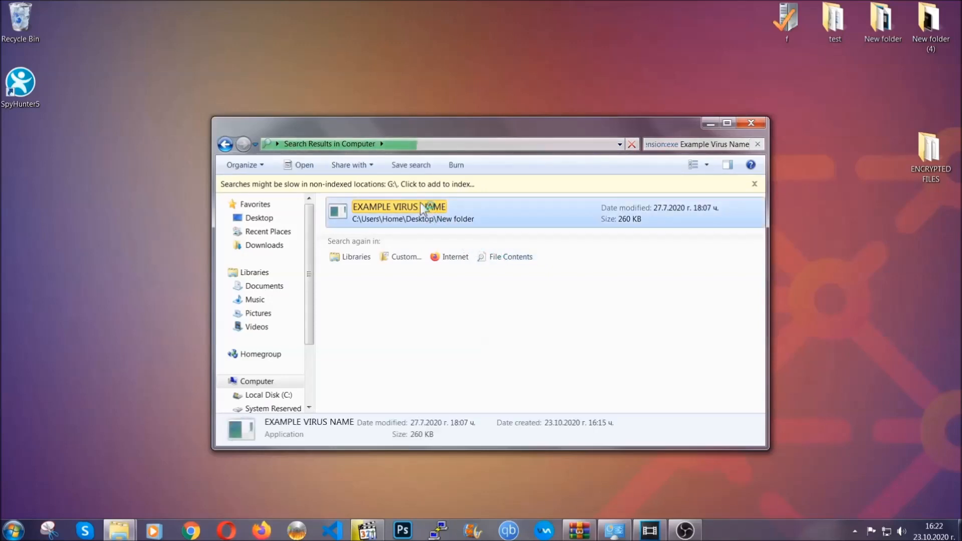
{"action": "right_click", "coordinate": [399, 212]}
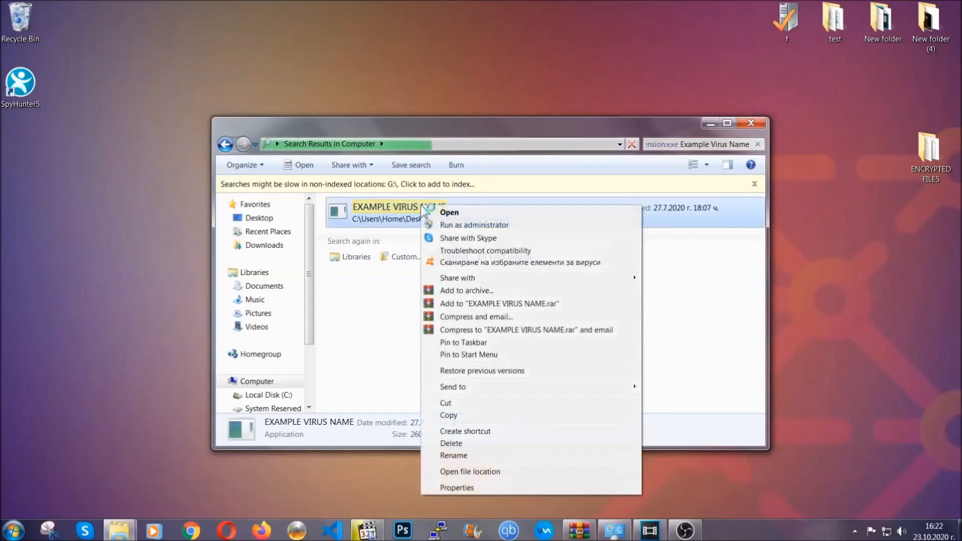
{"action": "mouse_move", "coordinate": [452, 443]}
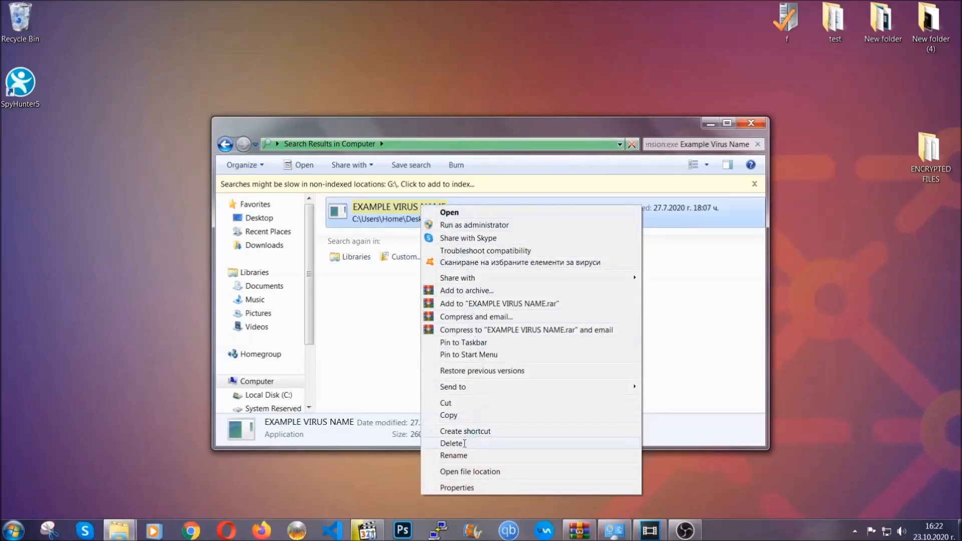
{"action": "left_click", "coordinate": [452, 443]}
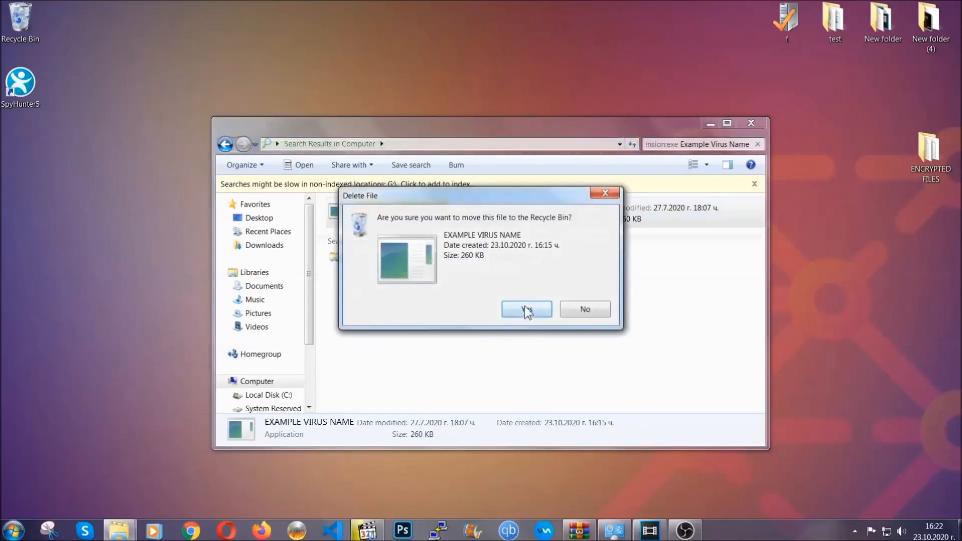
{"action": "left_click", "coordinate": [526, 308]}
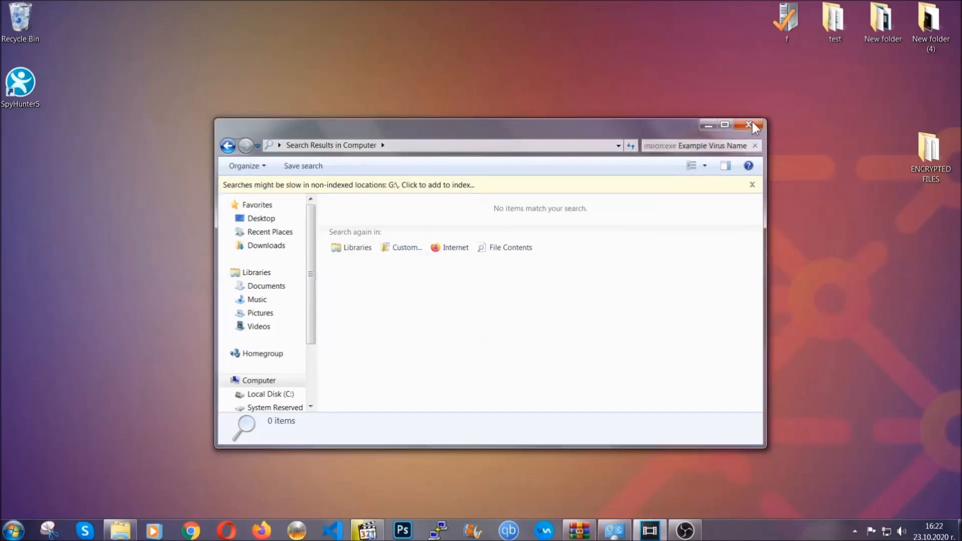
- Close the search results and launch Registry Editor via REGEDIT in the Run dialog
{"action": "left_click", "coordinate": [750, 124]}
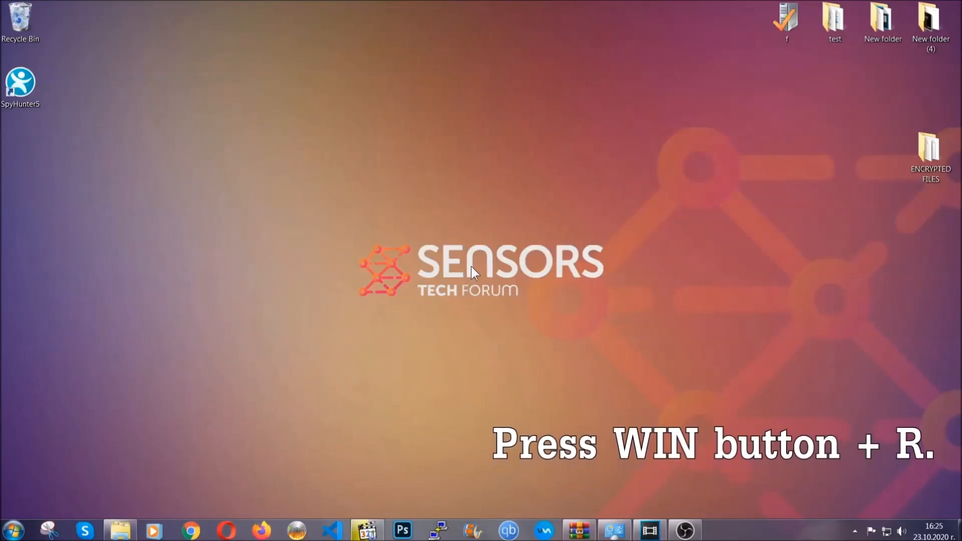
{"action": "key", "text": "win+r"}
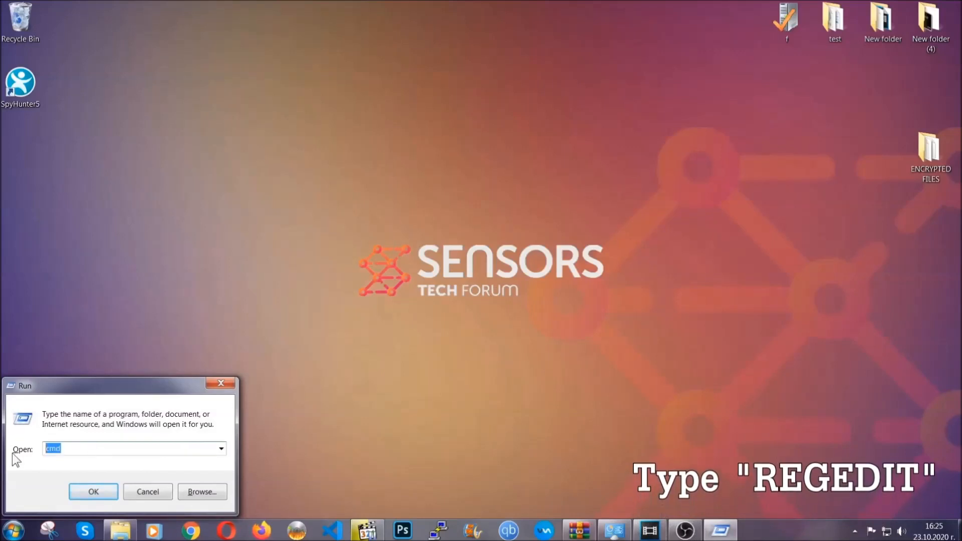
{"action": "type", "text": "REGEDIT"}
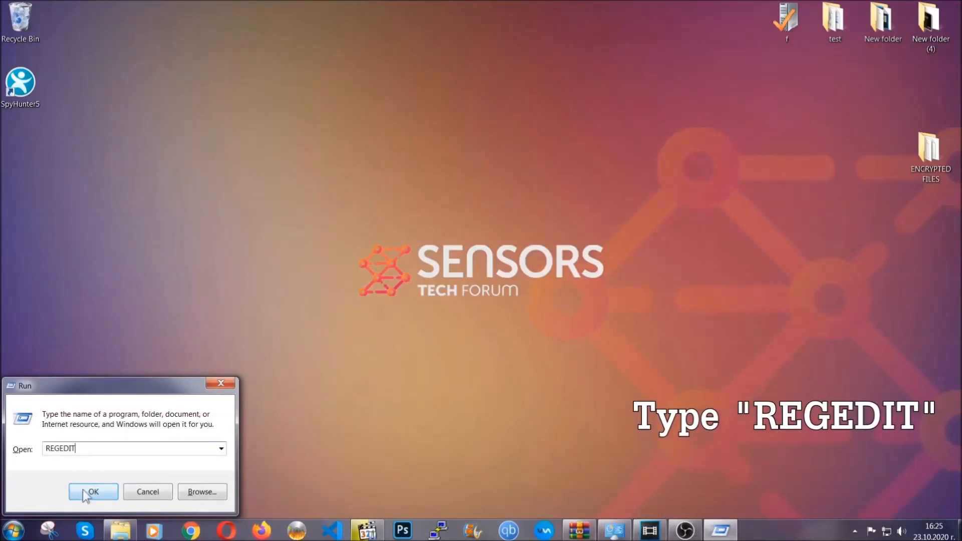
{"action": "left_click", "coordinate": [93, 492]}
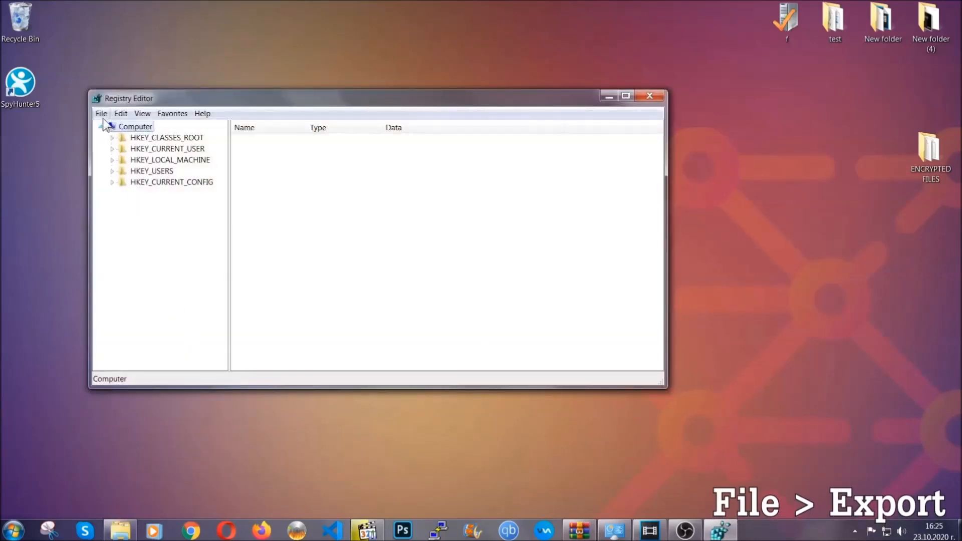
- Export the entire registry to the Desktop as BACKUP.reg
{"action": "left_click", "coordinate": [100, 114]}
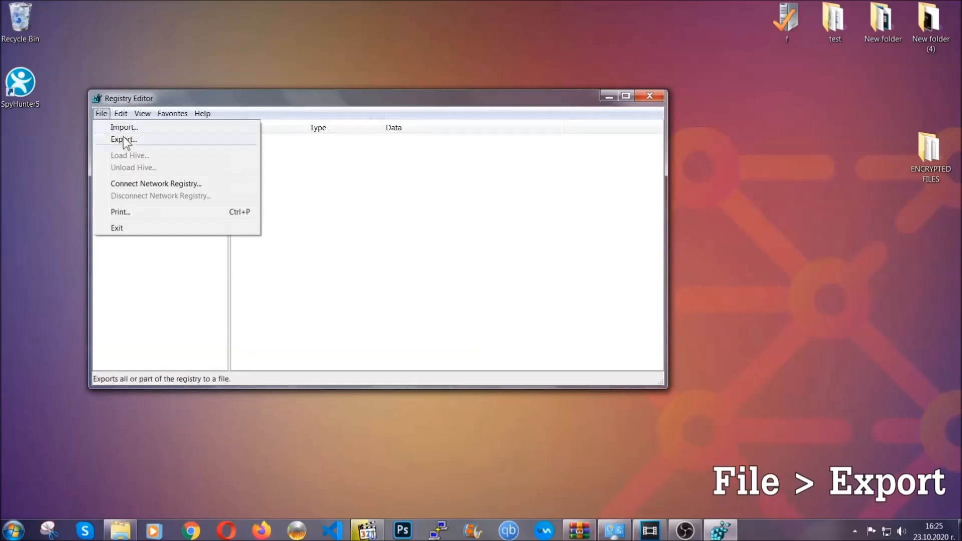
{"action": "left_click", "coordinate": [123, 139]}
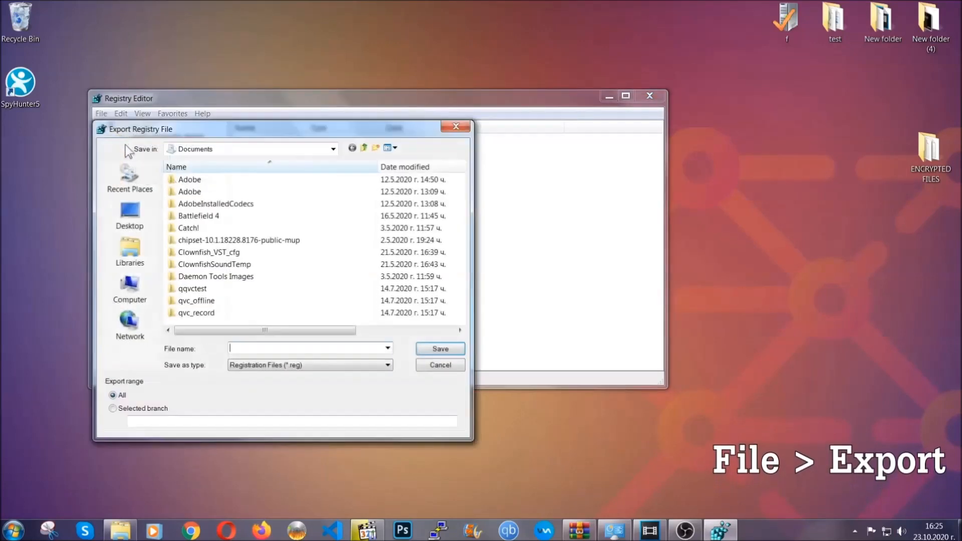
{"action": "left_click", "coordinate": [129, 215]}
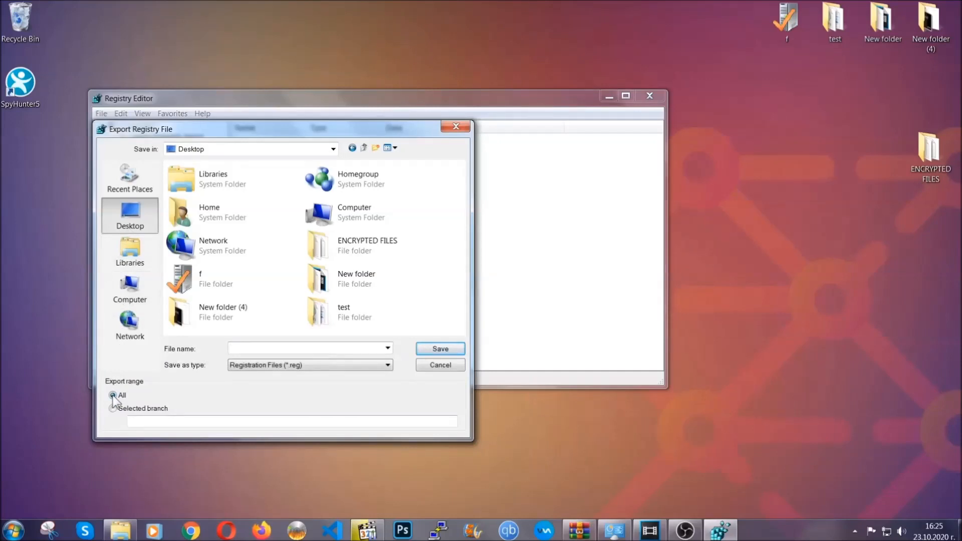
{"action": "left_click", "coordinate": [307, 348]}
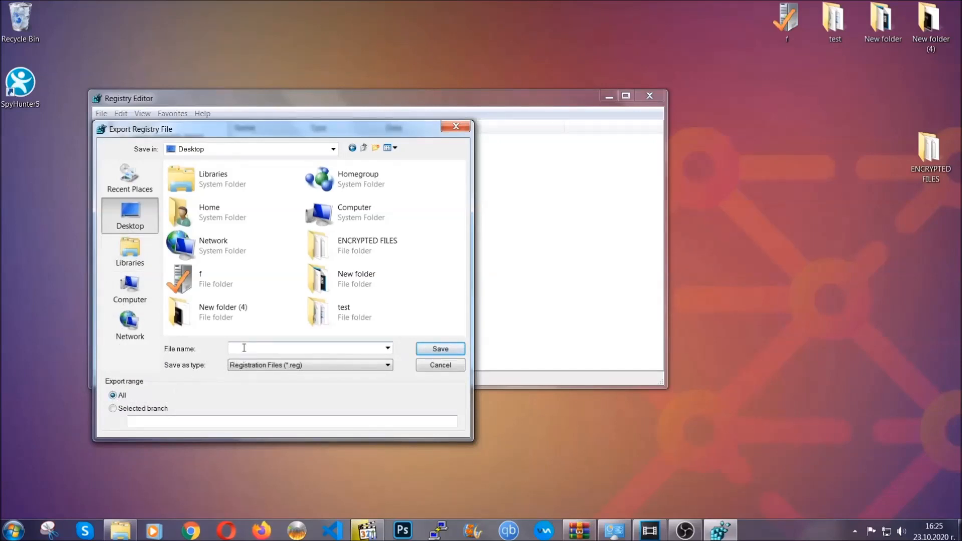
{"action": "type", "text": "BACKUP"}
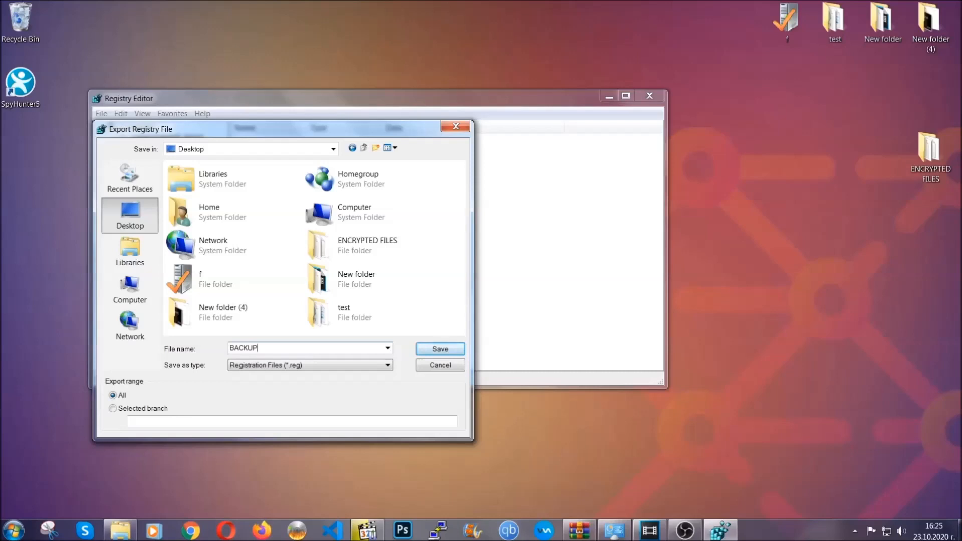
{"action": "mouse_move", "coordinate": [439, 348]}
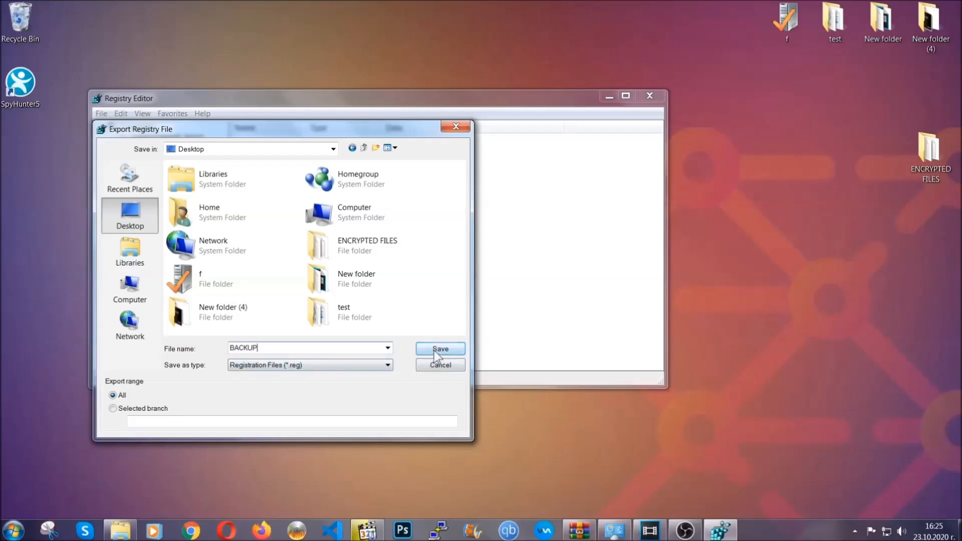
{"action": "left_click", "coordinate": [439, 348]}
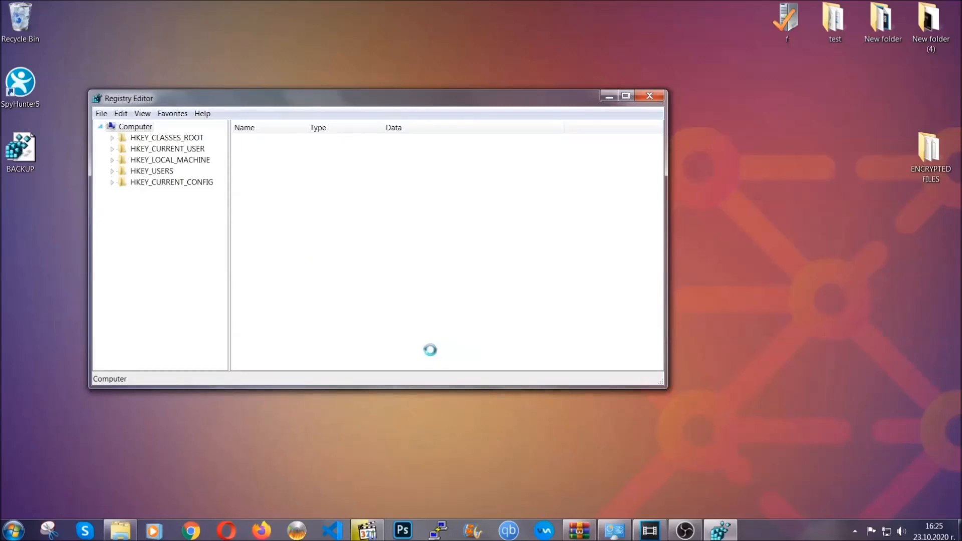
{"action": "mouse_move", "coordinate": [324, 104]}
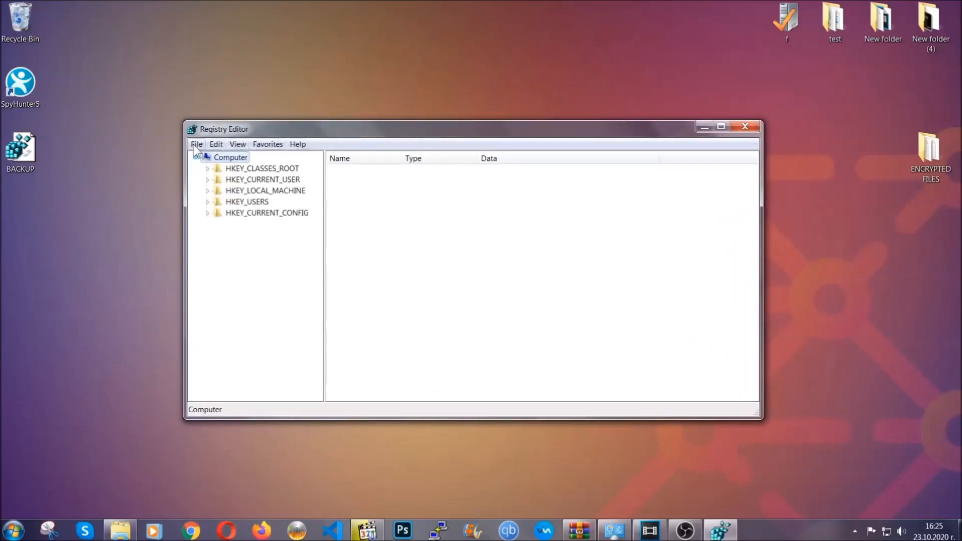
- Search the registry for 'RunOnce' and land on the current user's CurrentVersion\RunOnce key
{"action": "left_click", "coordinate": [196, 144]}
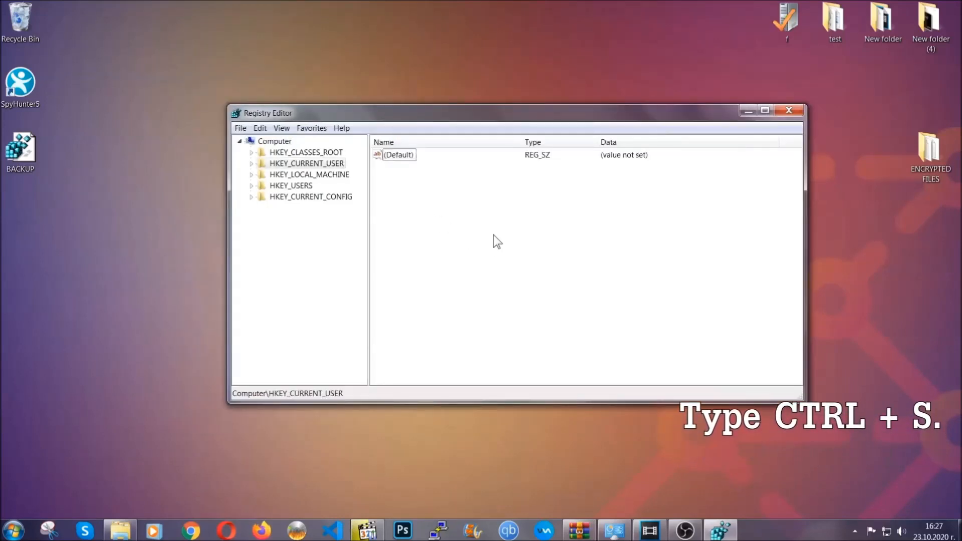
{"action": "key", "text": "ctrl+f"}
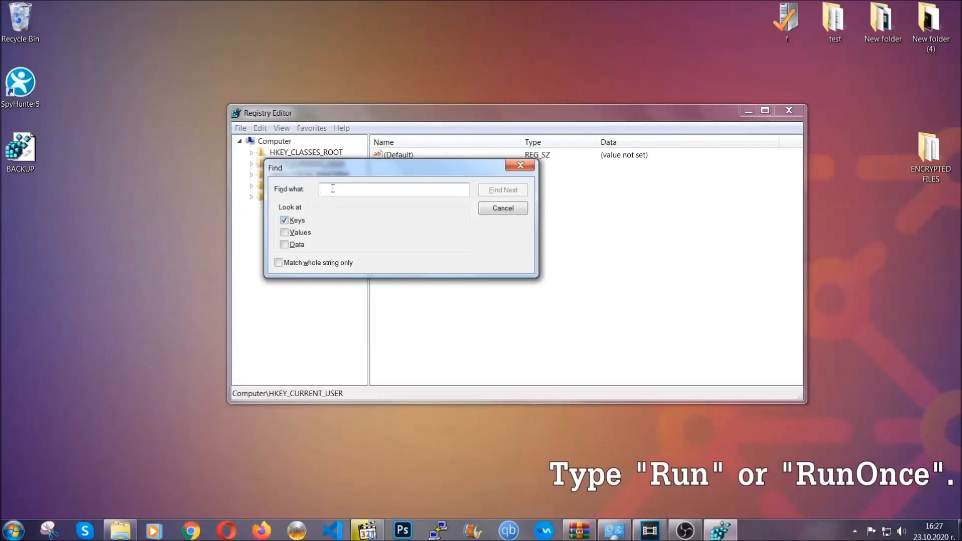
{"action": "type", "text": "RunO"}
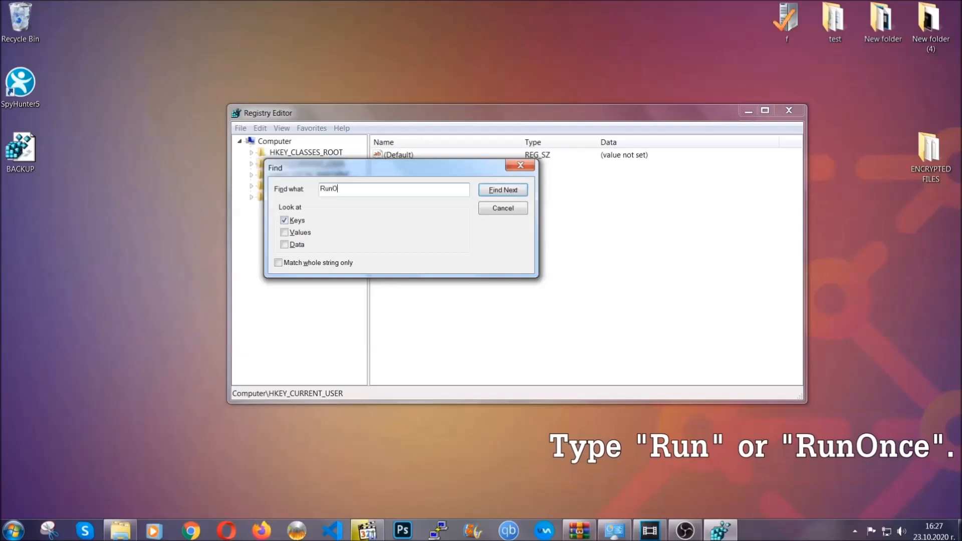
{"action": "type", "text": "nce"}
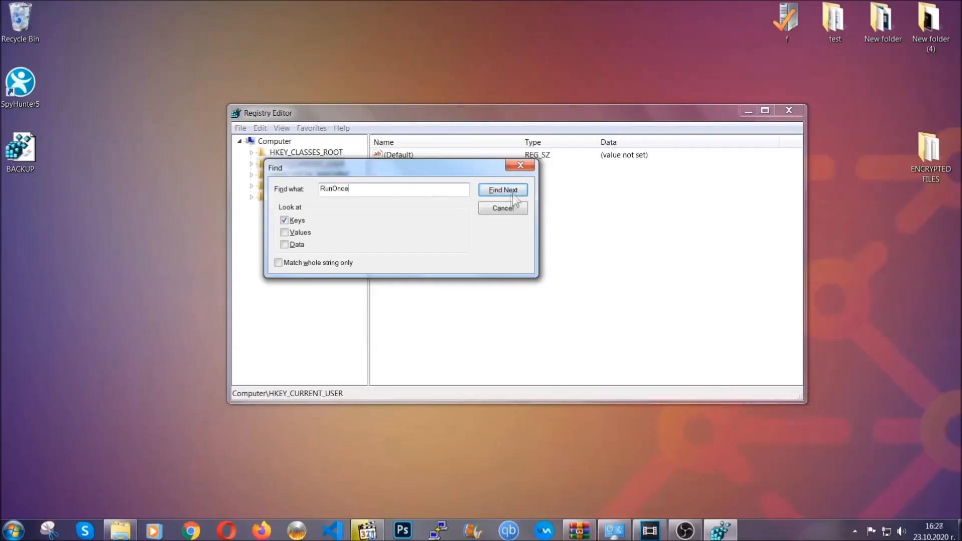
{"action": "left_click", "coordinate": [502, 189]}
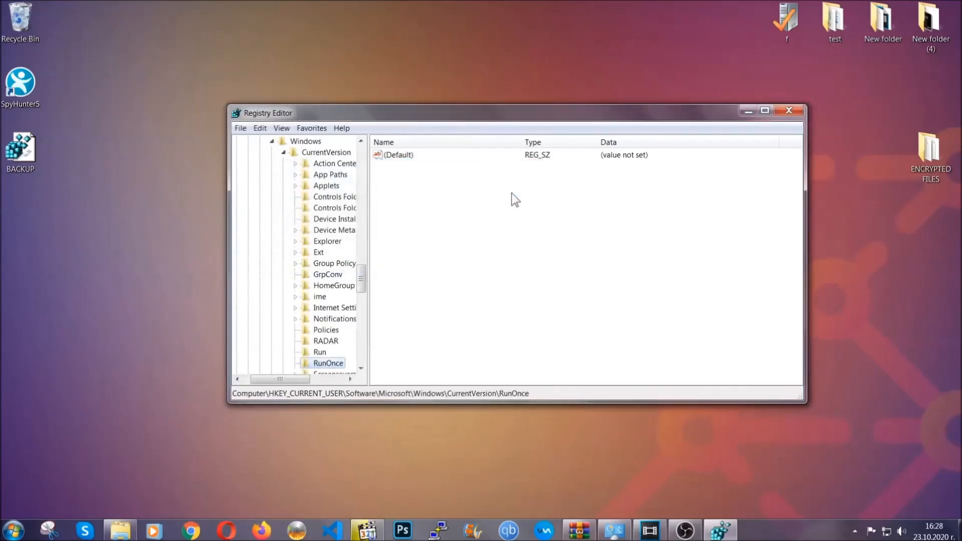
{"action": "scroll", "scroll_direction": "down", "scroll_amount": 3}
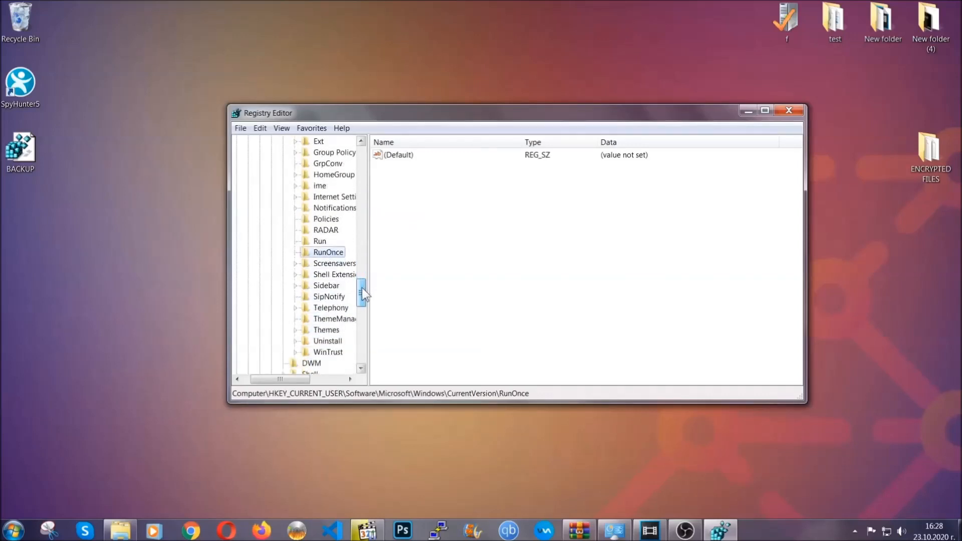
- Delete the THE VIRUS value from the current user's Run key and close Registry Editor
{"action": "left_click", "coordinate": [320, 242]}
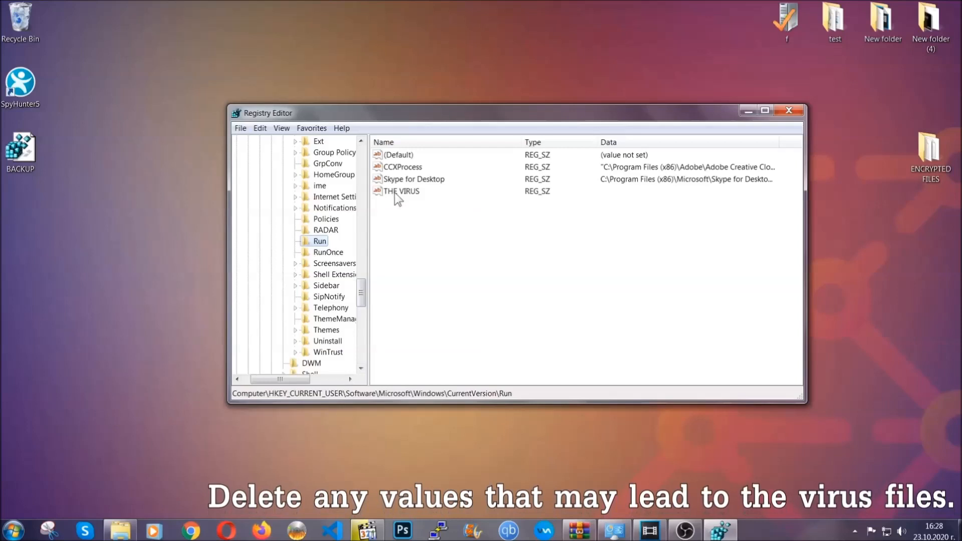
{"action": "right_click", "coordinate": [402, 190]}
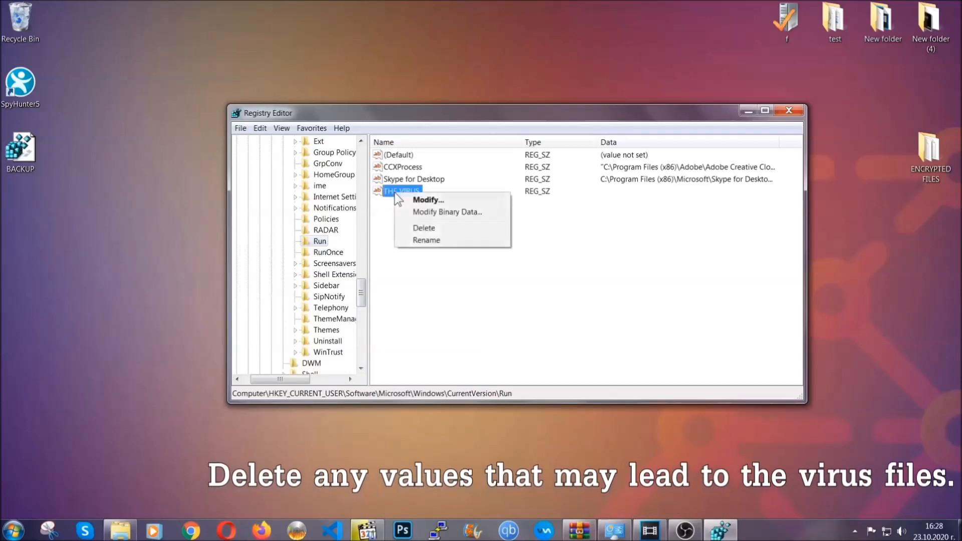
{"action": "left_click", "coordinate": [424, 228]}
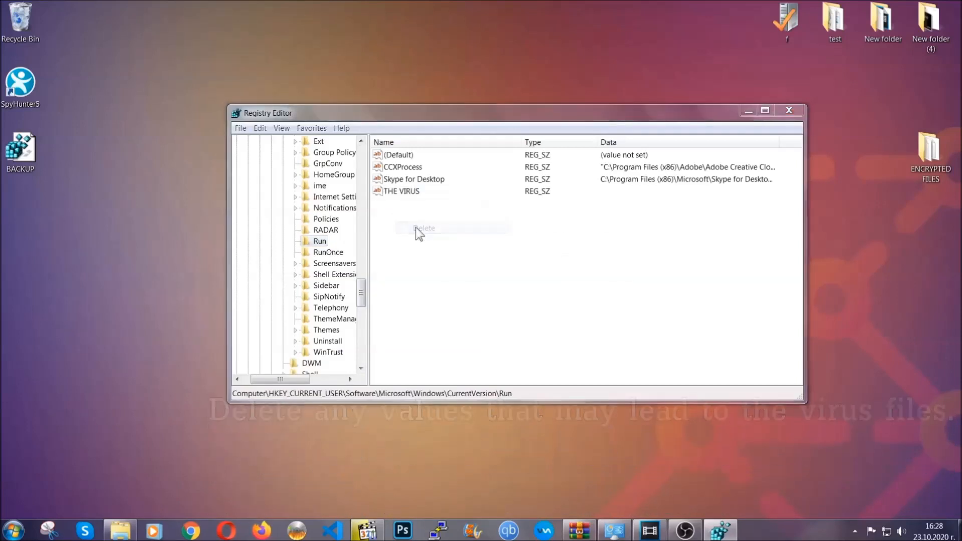
{"action": "left_click", "coordinate": [424, 227]}
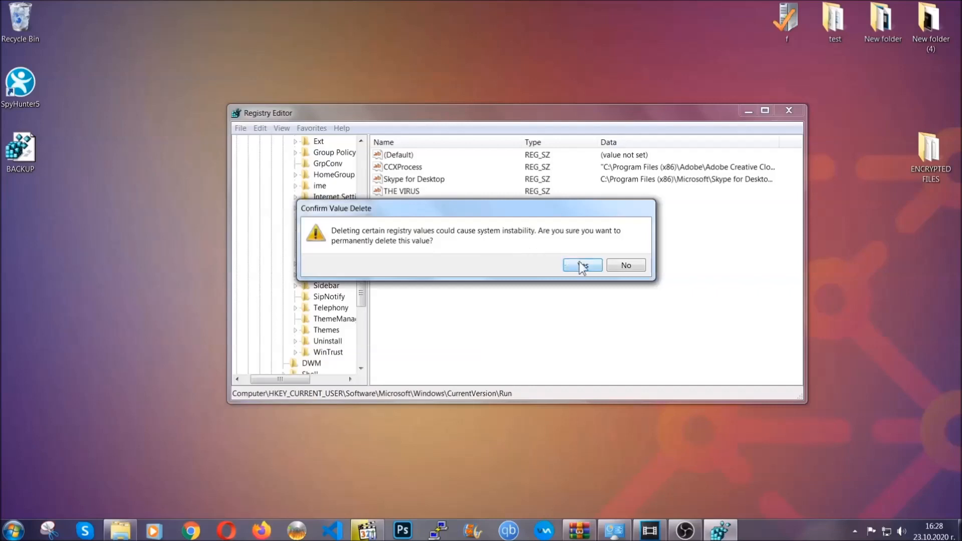
{"action": "left_click", "coordinate": [581, 265]}
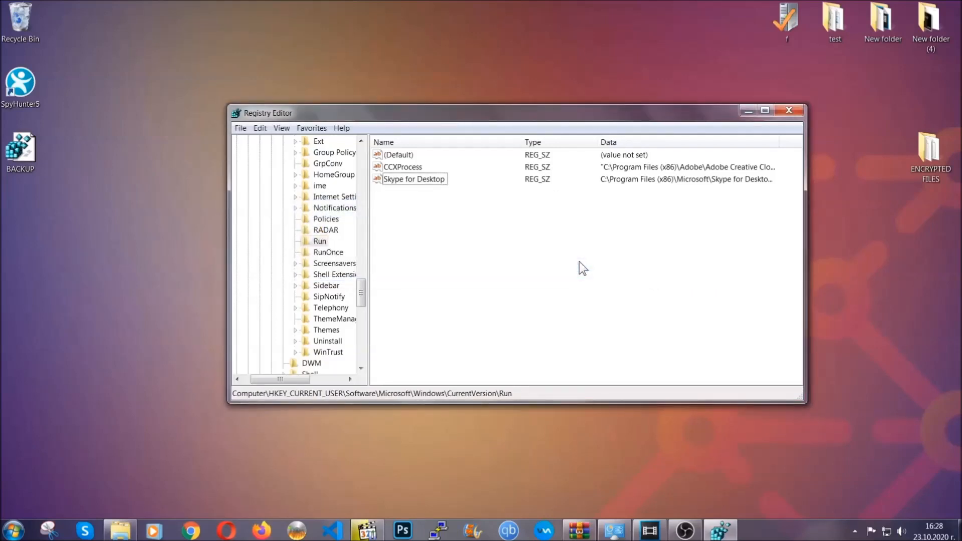
{"action": "mouse_move", "coordinate": [790, 111]}
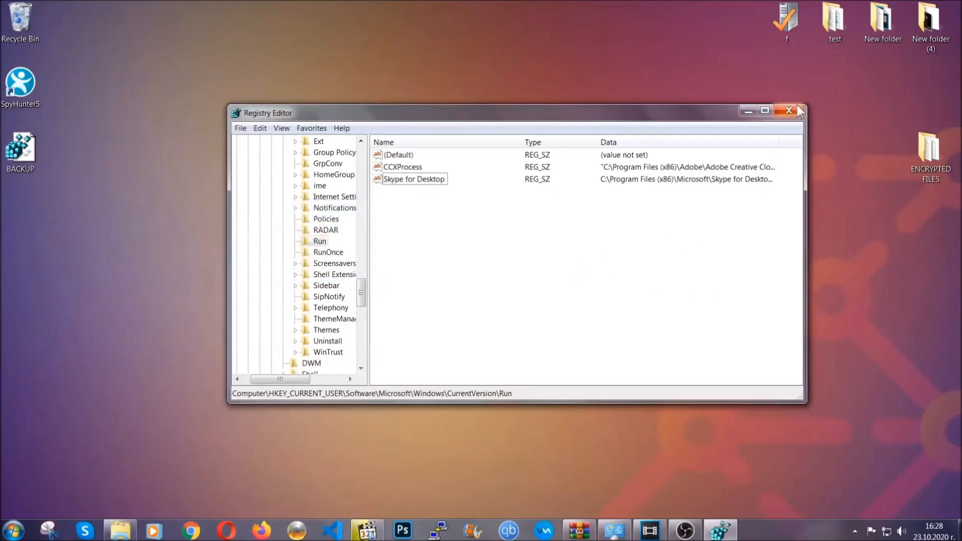
{"action": "left_click", "coordinate": [788, 111]}
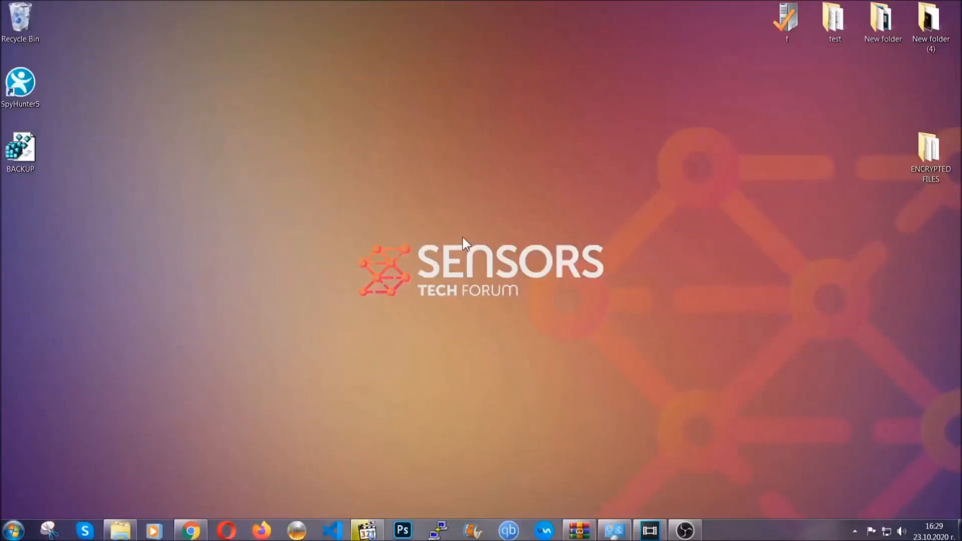
{"action": "mouse_move", "coordinate": [288, 378]}
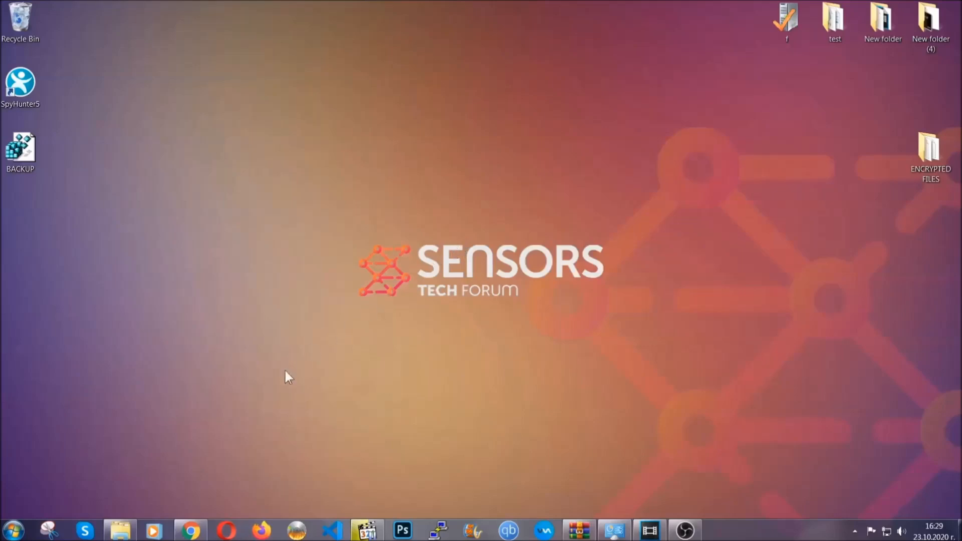
- Show the SensorsTechForum article on recovering encrypted files, highlight its URL and reach the Method 1–6 list
{"action": "left_click", "coordinate": [191, 529]}
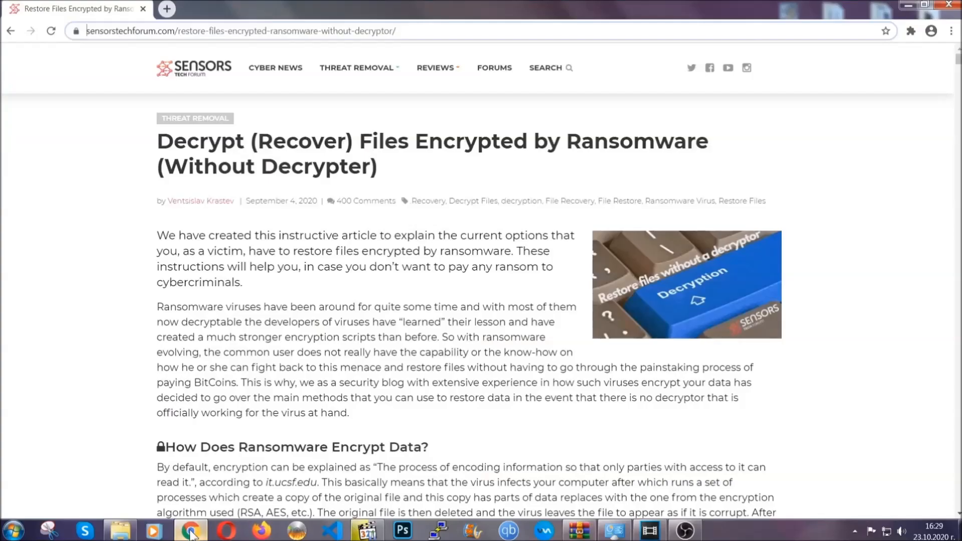
{"action": "mouse_move", "coordinate": [124, 84]}
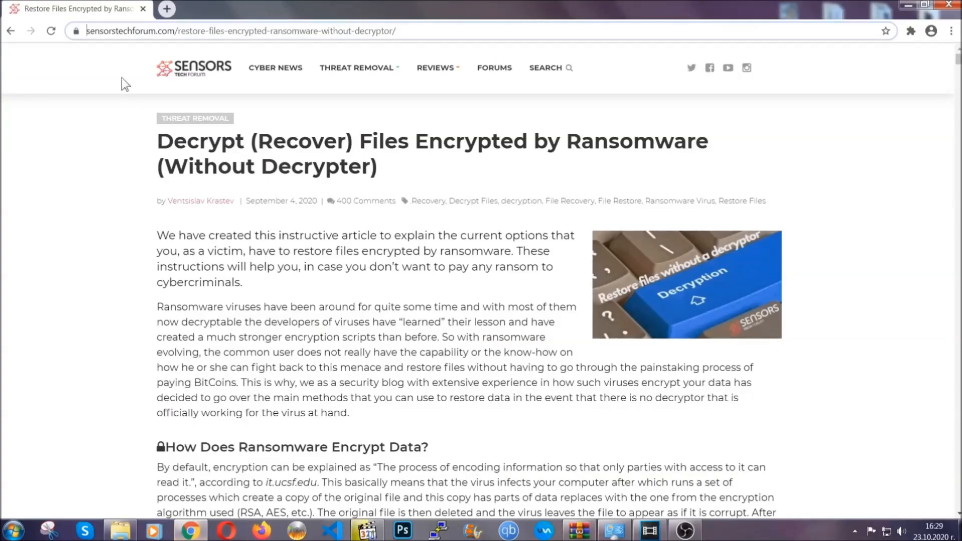
{"action": "left_click", "coordinate": [245, 31]}
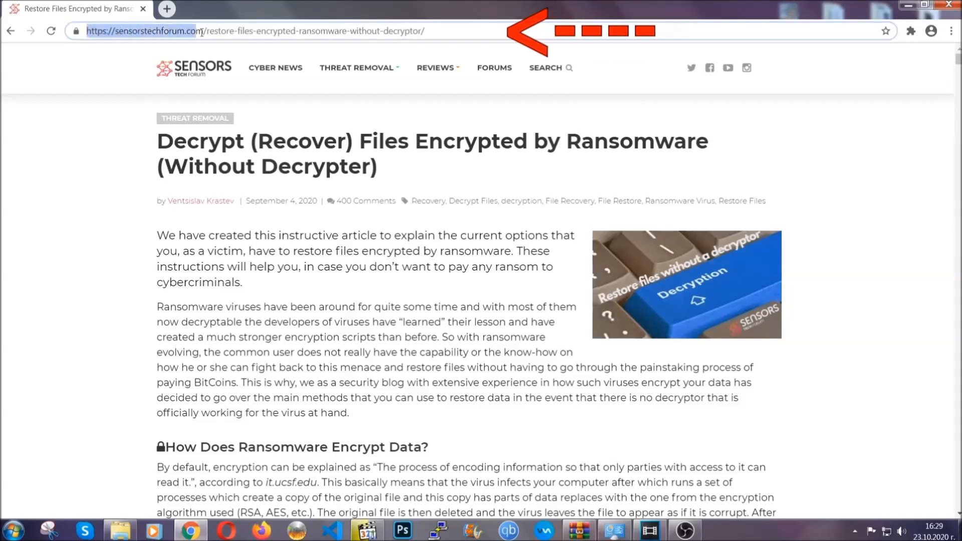
{"action": "left_click", "coordinate": [257, 31]}
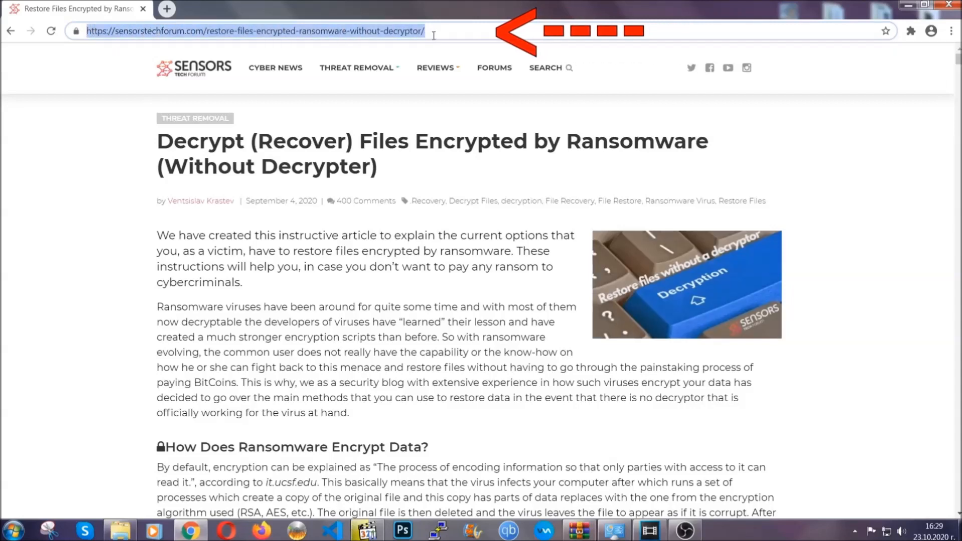
{"action": "left_click", "coordinate": [436, 67]}
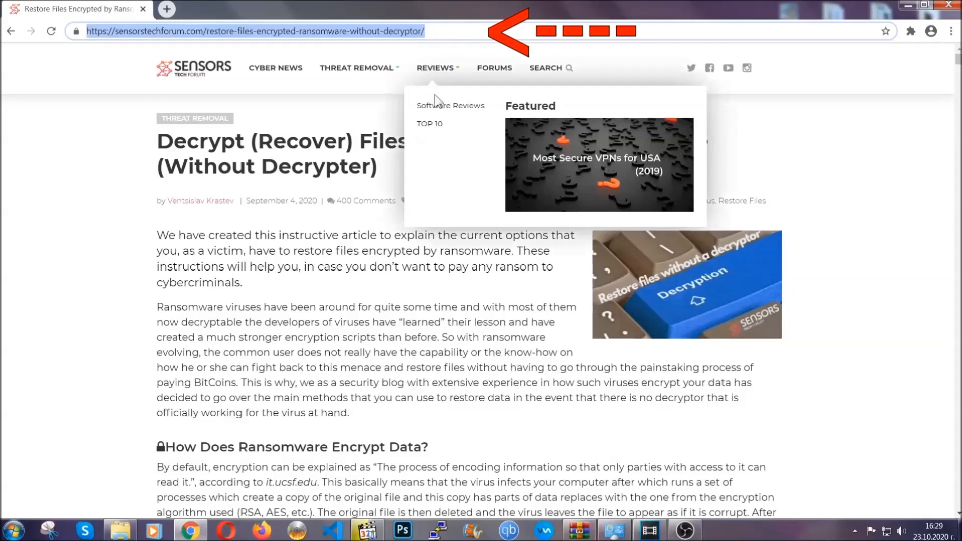
{"action": "scroll", "scroll_direction": "down", "scroll_amount": 3}
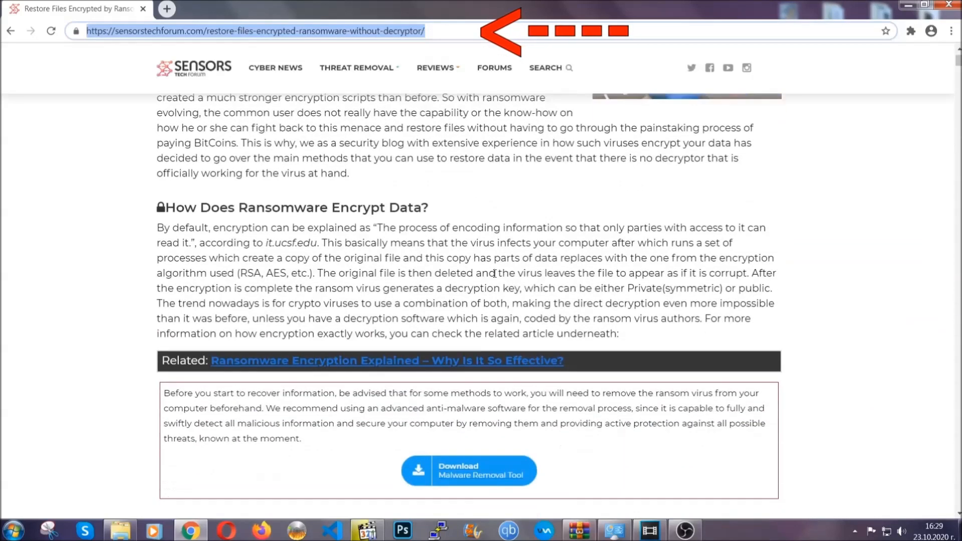
{"action": "scroll", "scroll_direction": "down", "scroll_amount": 3}
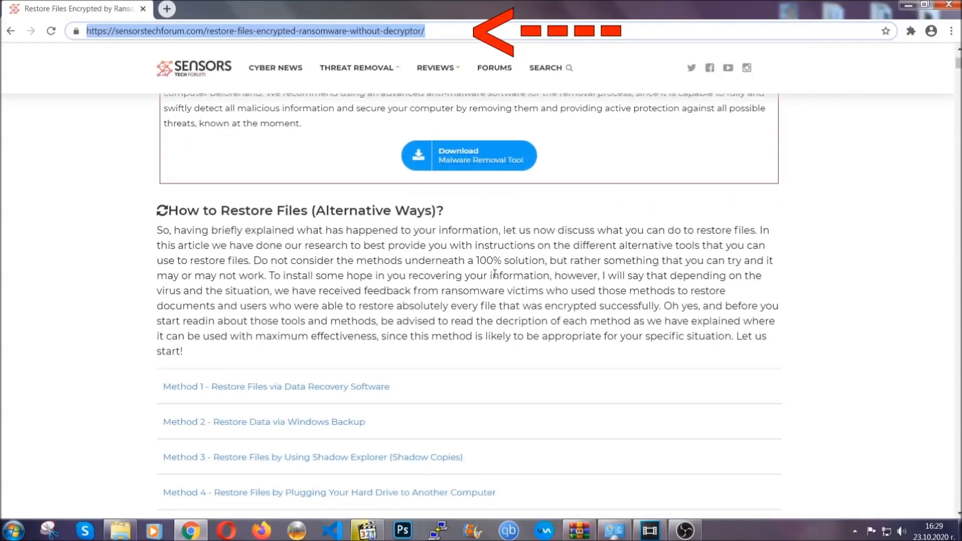
{"action": "scroll", "scroll_direction": "down", "scroll_amount": 3}
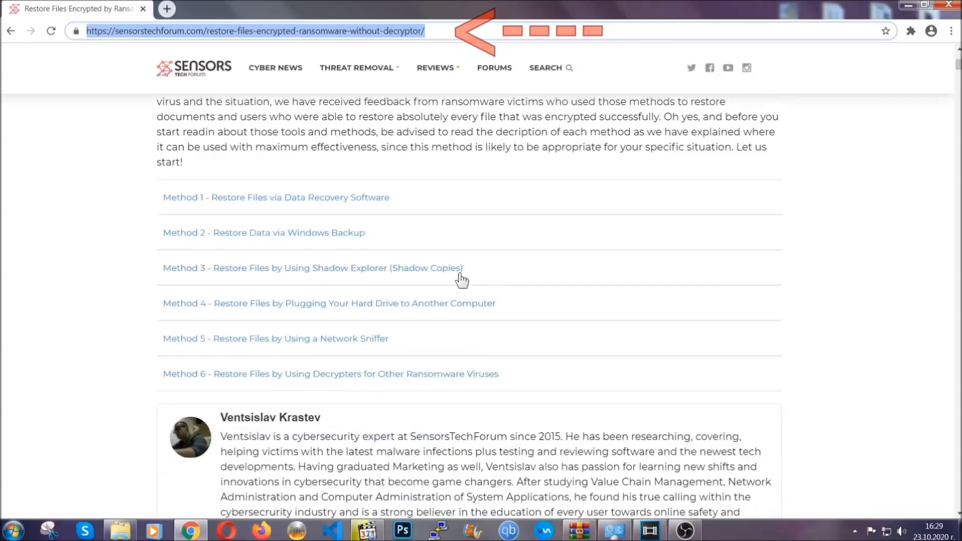
{"action": "mouse_move", "coordinate": [228, 247]}
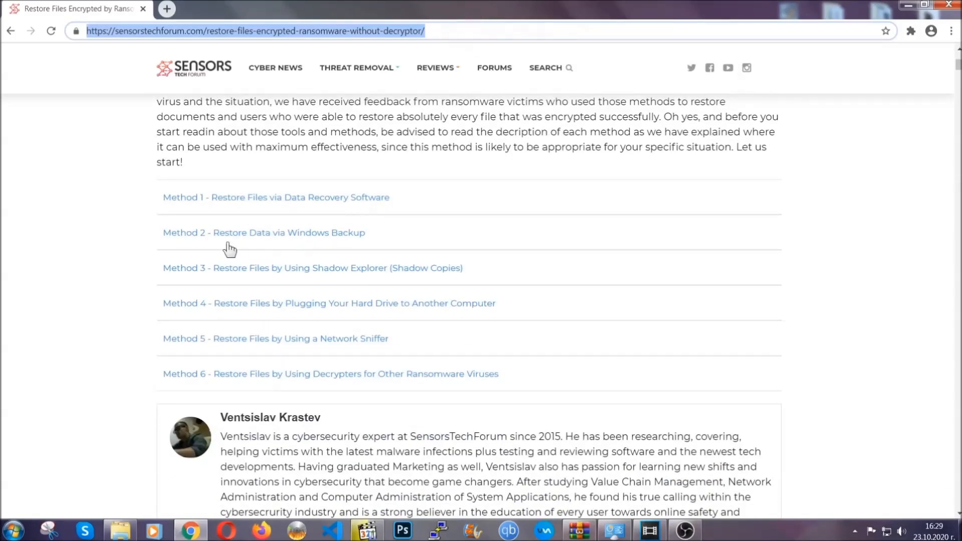
{"action": "mouse_move", "coordinate": [326, 276]}
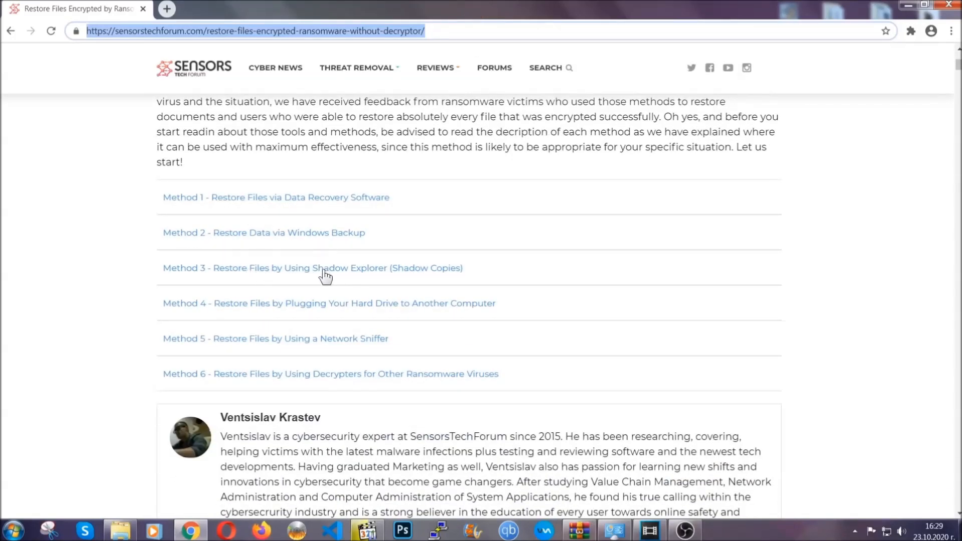
{"action": "mouse_move", "coordinate": [346, 317]}
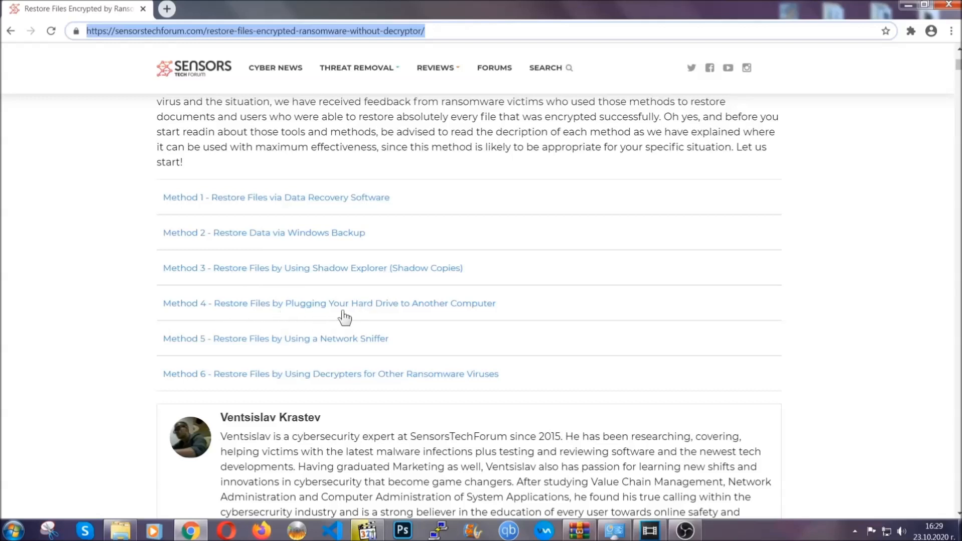
- Expand Method 2 (Windows Backup) and its Step 1, review the steps, then minimize Chrome to the desktop
{"action": "left_click", "coordinate": [263, 233]}
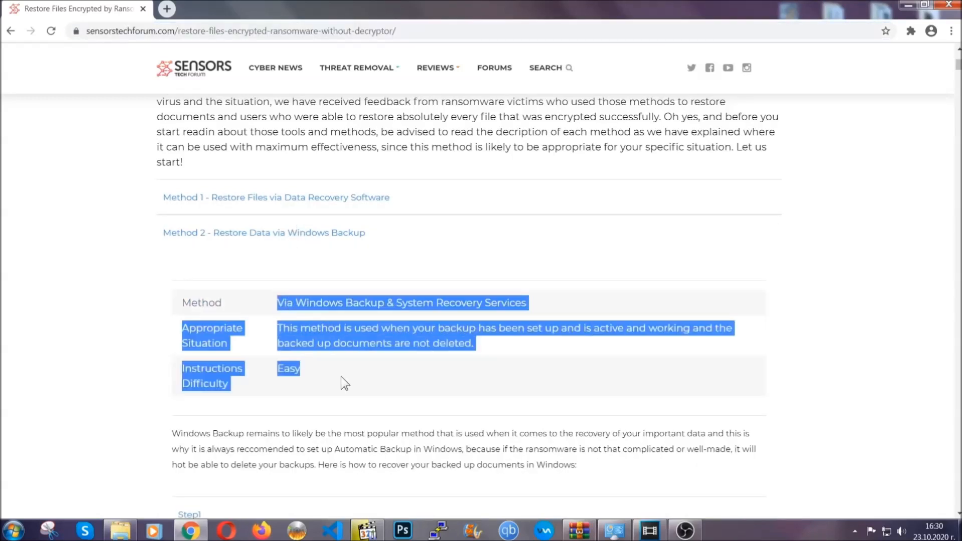
{"action": "scroll", "scroll_direction": "down", "scroll_amount": 3}
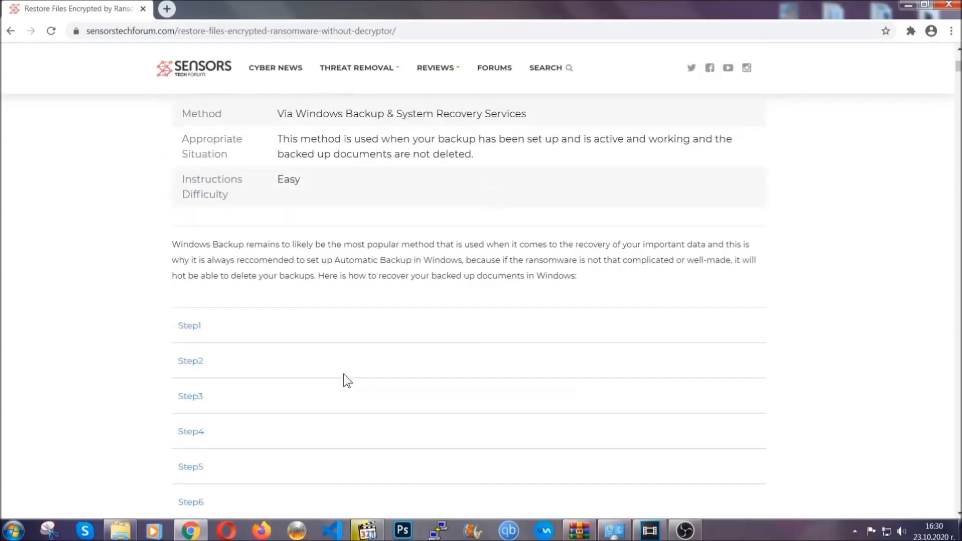
{"action": "left_click", "coordinate": [190, 325]}
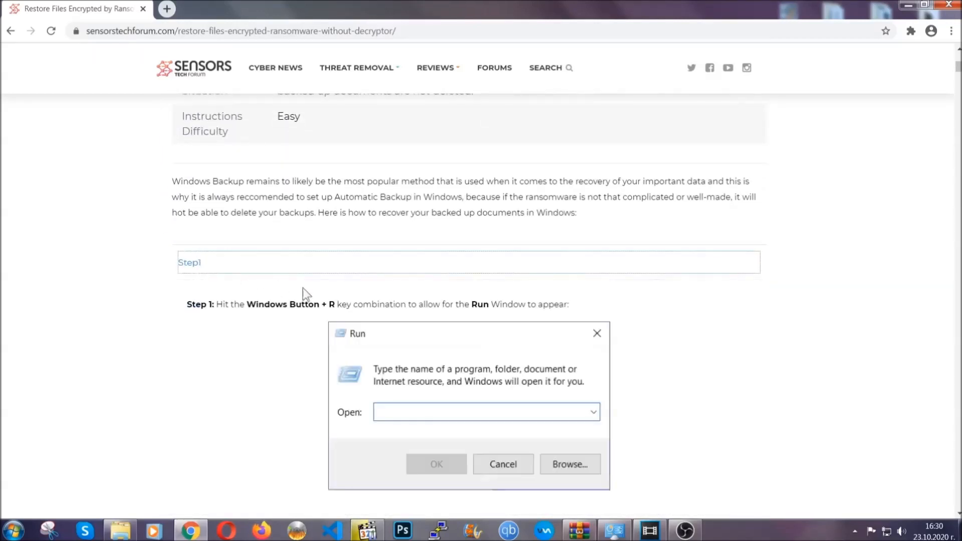
{"action": "scroll", "scroll_direction": "down", "scroll_amount": 3}
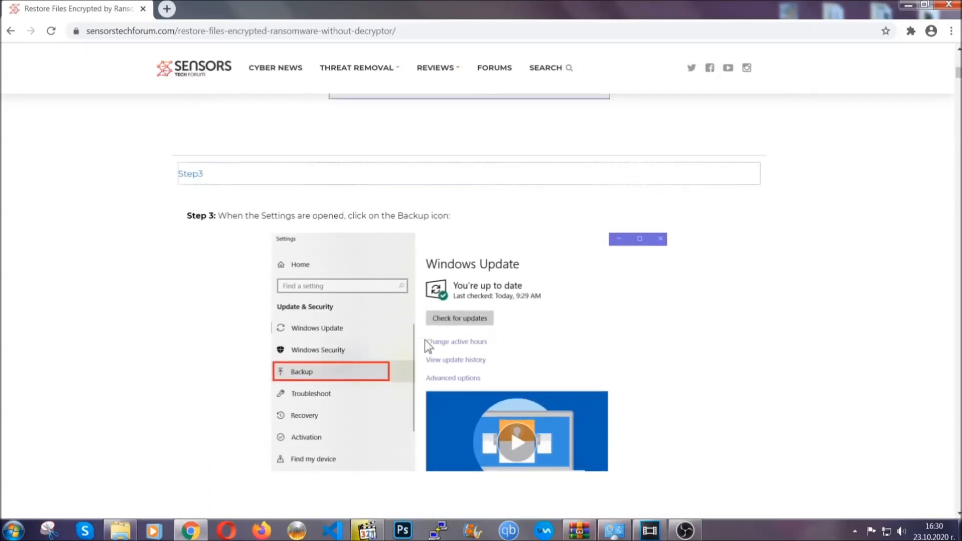
{"action": "scroll", "scroll_direction": "down", "scroll_amount": 3}
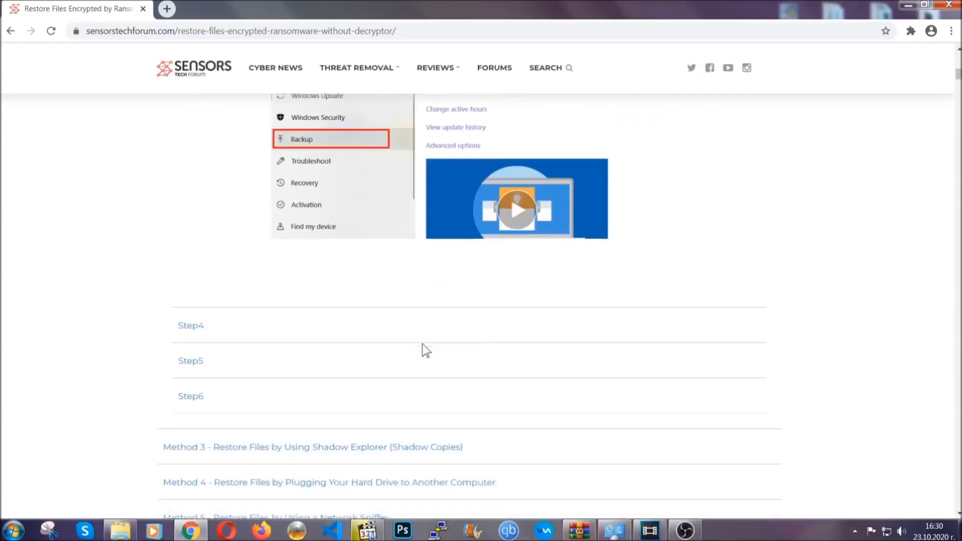
{"action": "scroll", "scroll_direction": "down", "scroll_amount": 3}
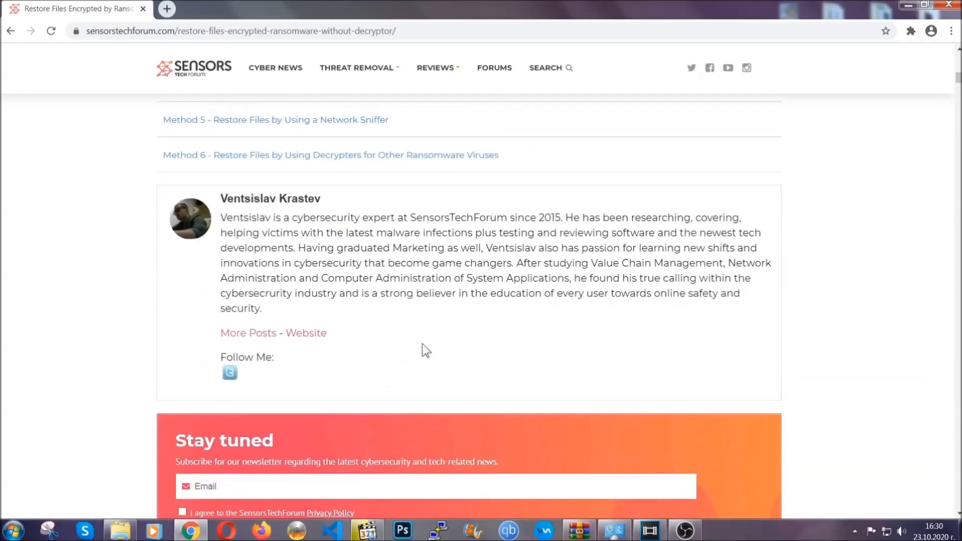
{"action": "scroll", "scroll_direction": "up", "scroll_amount": 3}
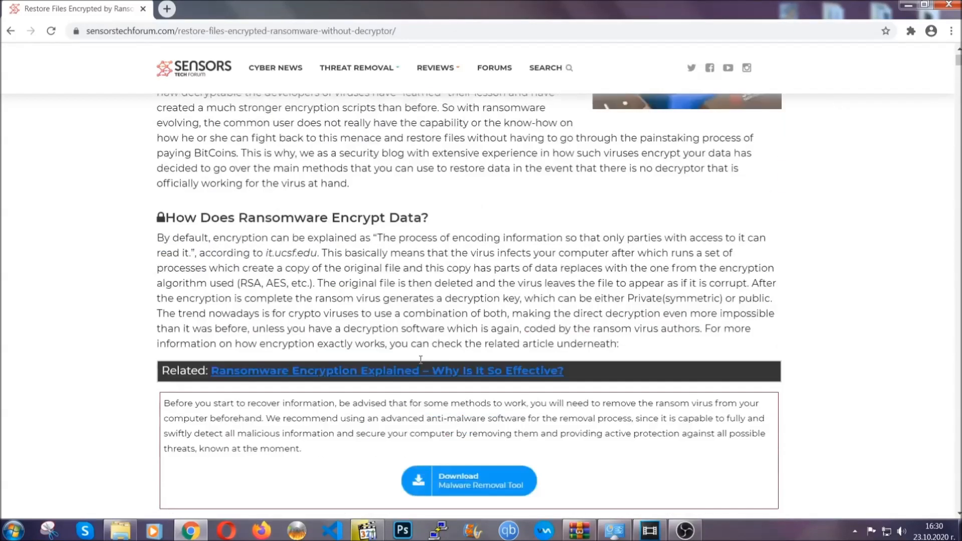
{"action": "scroll", "scroll_direction": "up", "scroll_amount": 3}
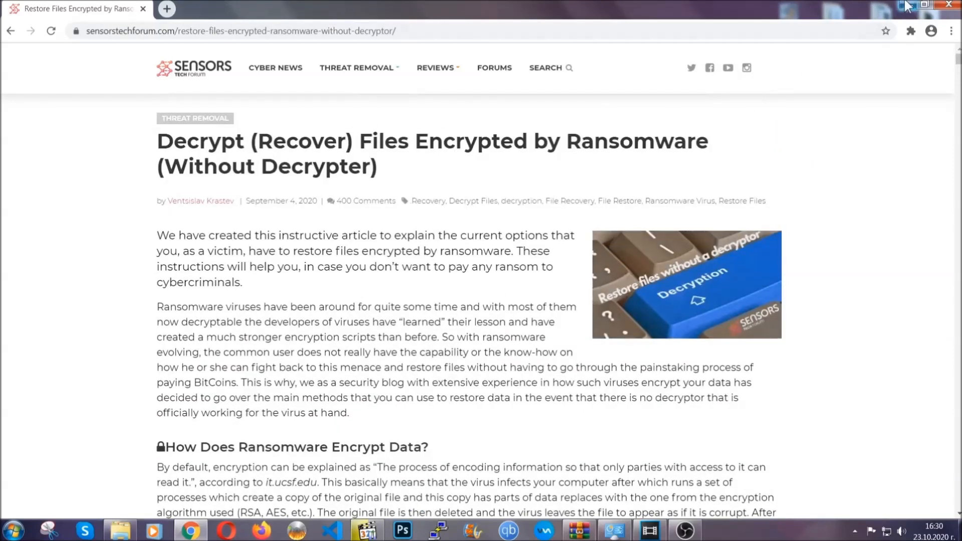
{"action": "left_click", "coordinate": [928, 5]}
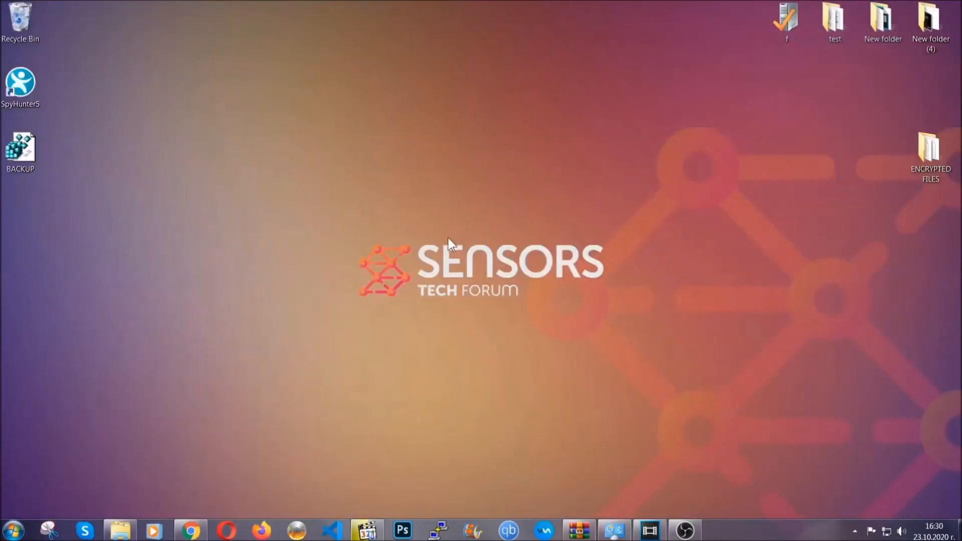